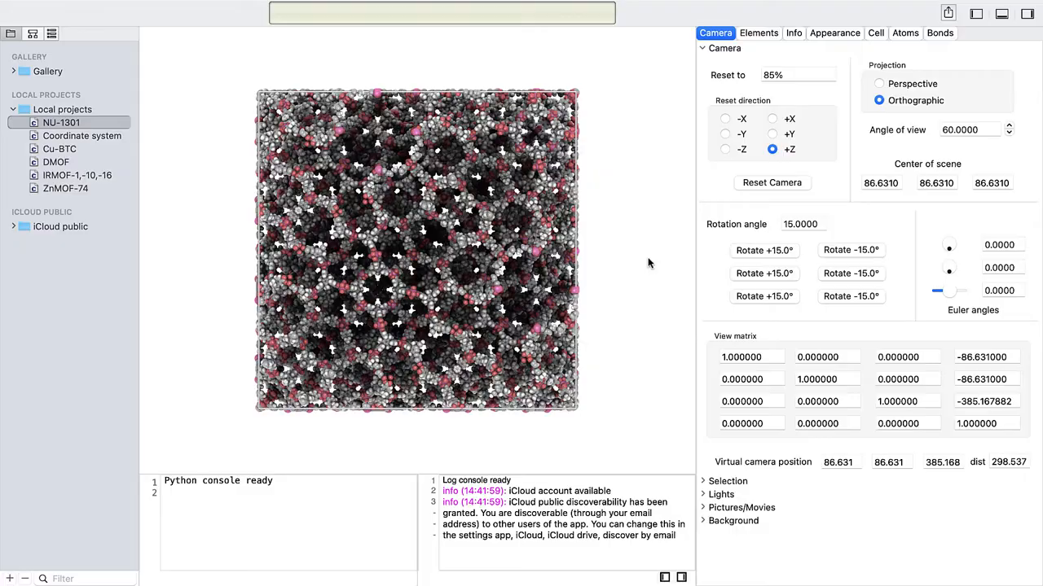
Step: Rotate NU-1301, then enter Euler angles 35.2644 and 0.0000 to view it along the cube diagonal
drag(408, 244, 351, 269)
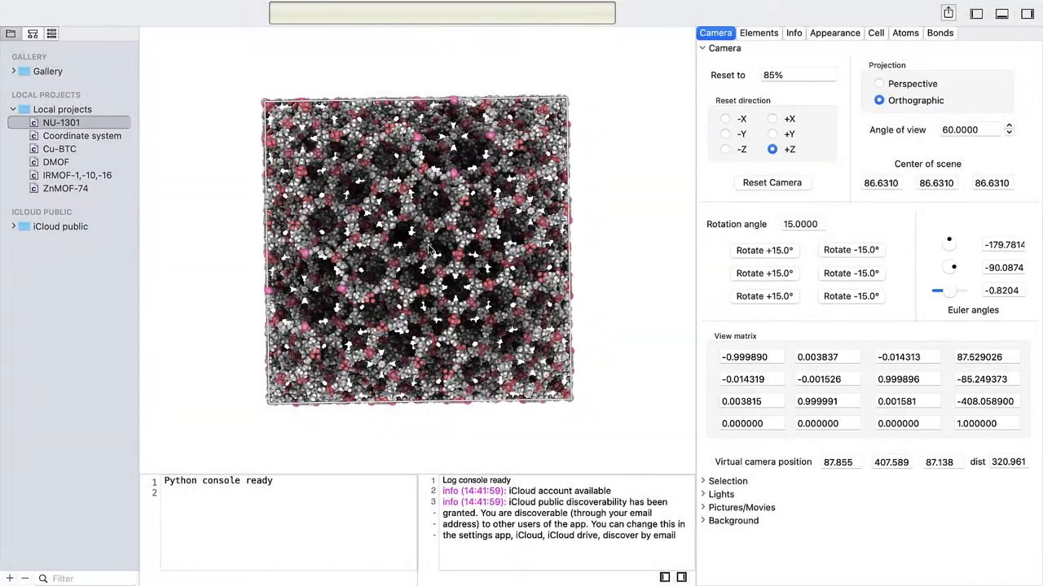
click(1003, 245)
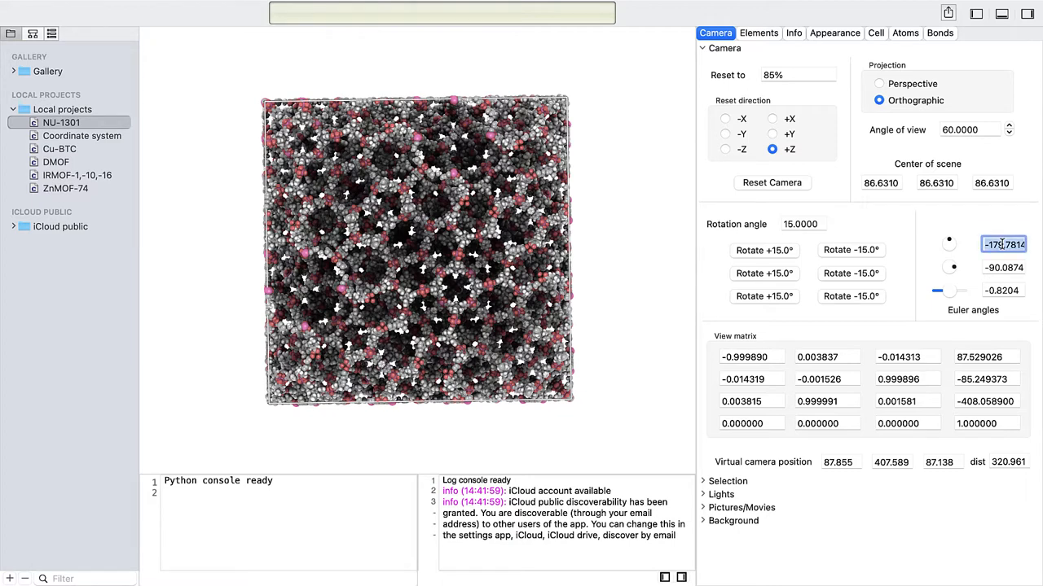
text(35.2644)
click(1004, 267)
text(45.0000)
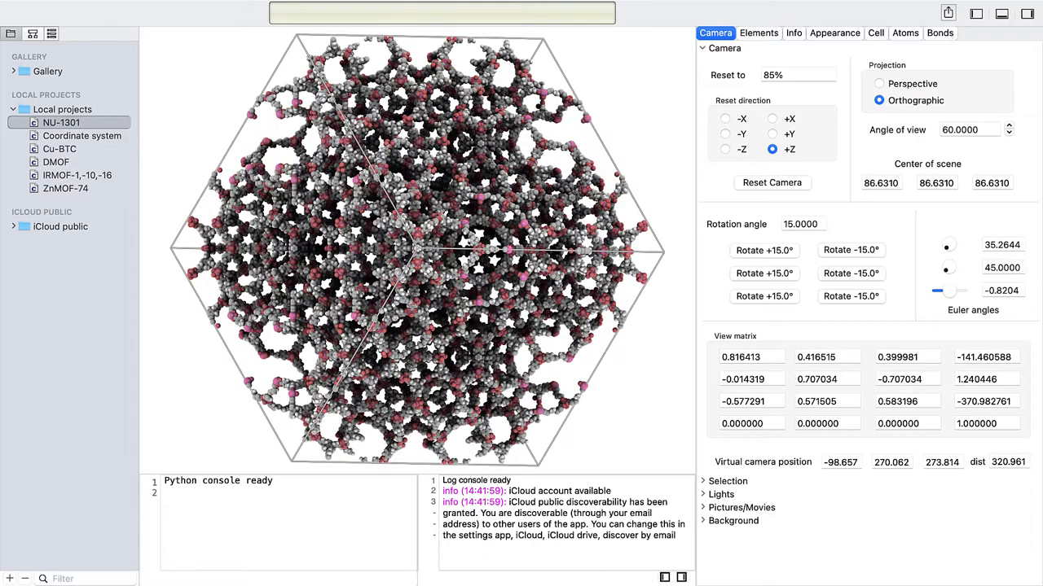
click(1003, 290)
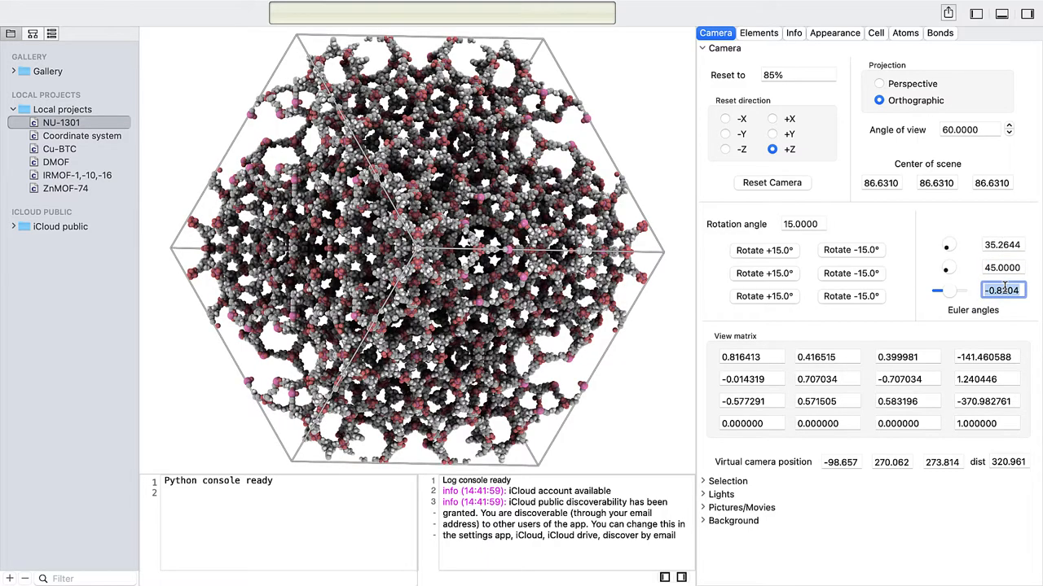
text(0.0000)
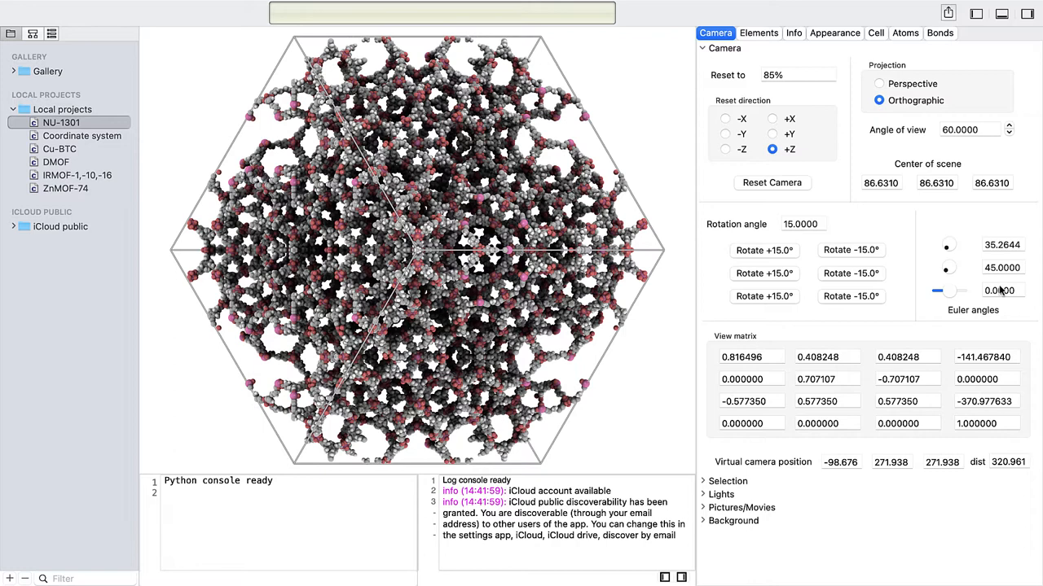
click(81, 135)
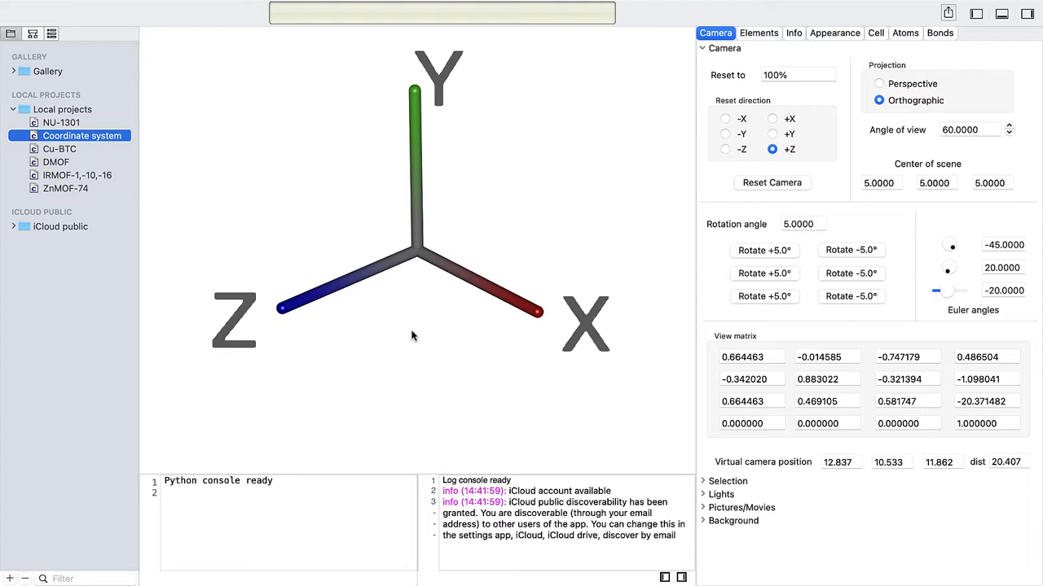
Step: Rotate the axes ±5° and back, then change the rotation step to 15 degrees
click(762, 250)
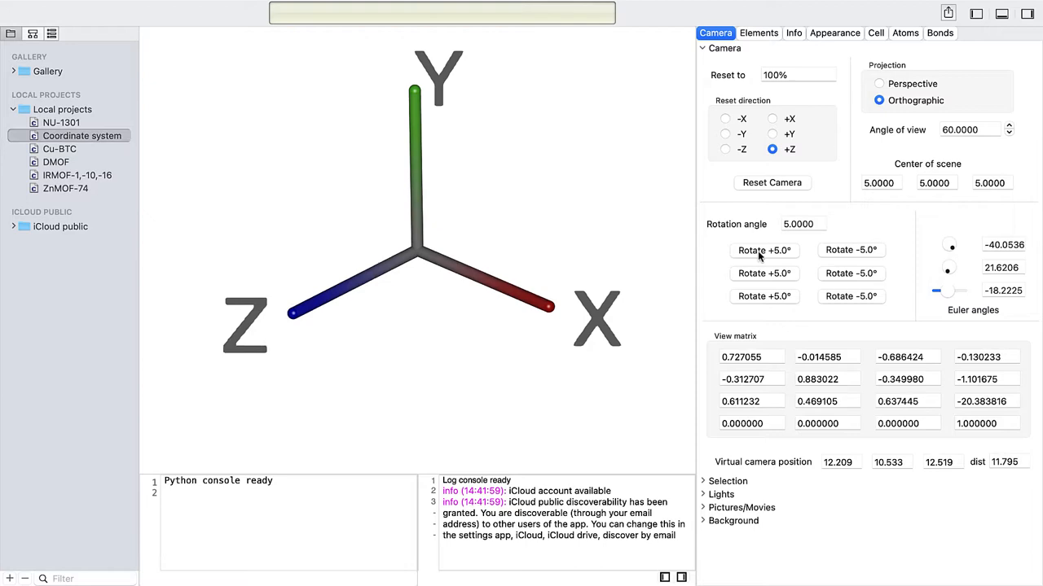
click(850, 251)
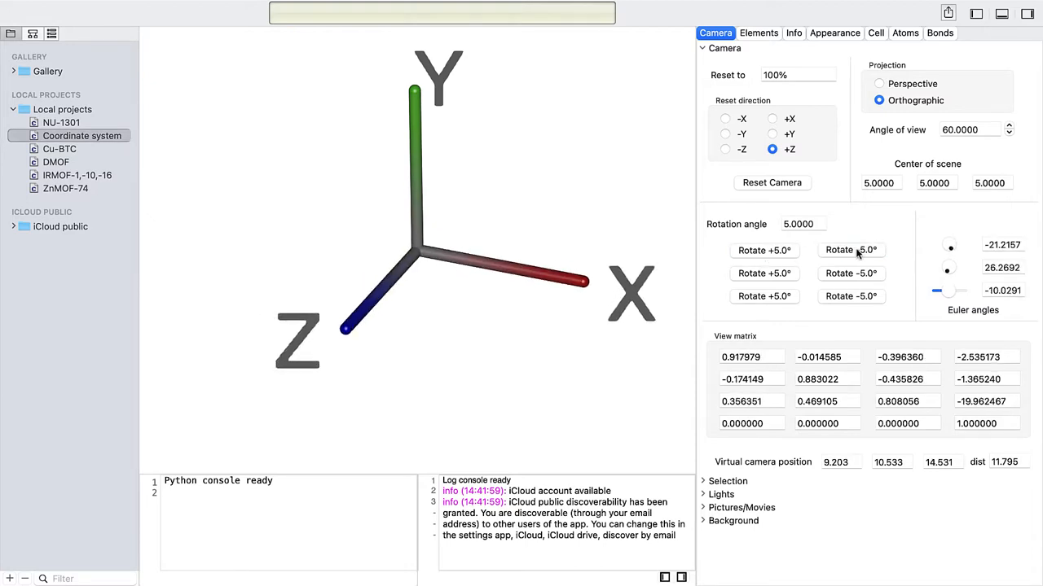
click(851, 251)
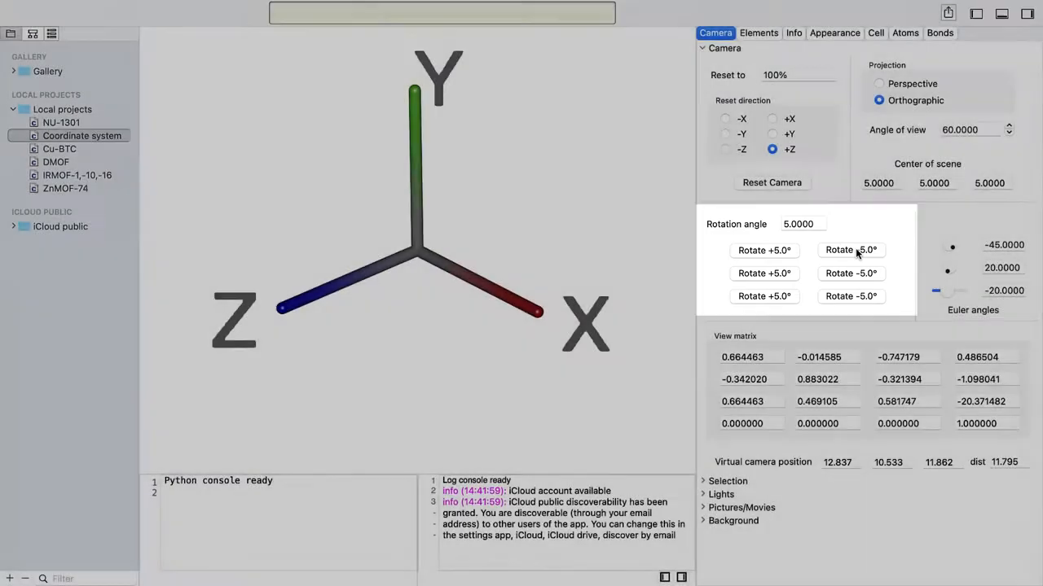
click(802, 223)
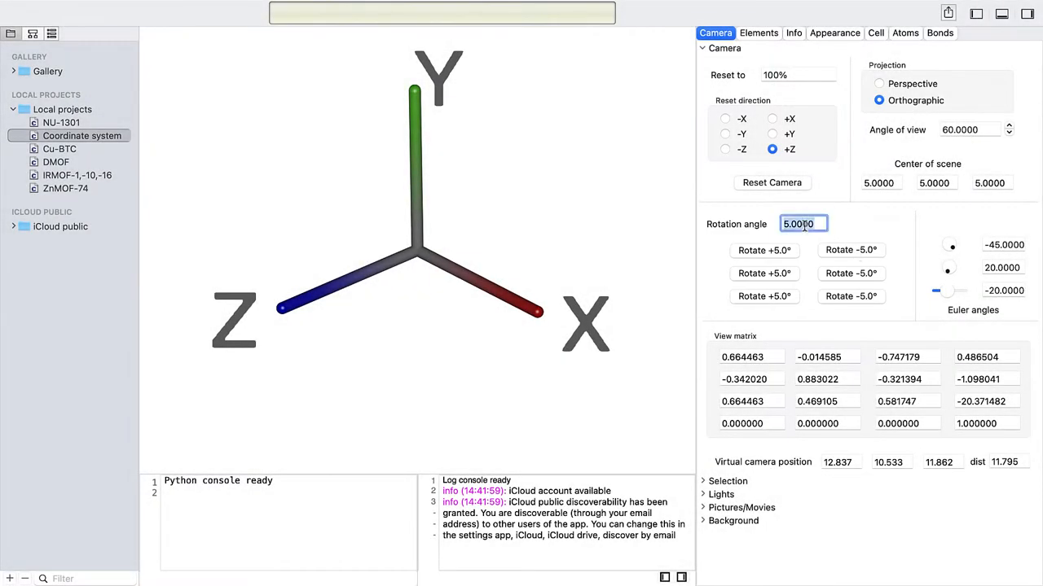
text(10.0000)
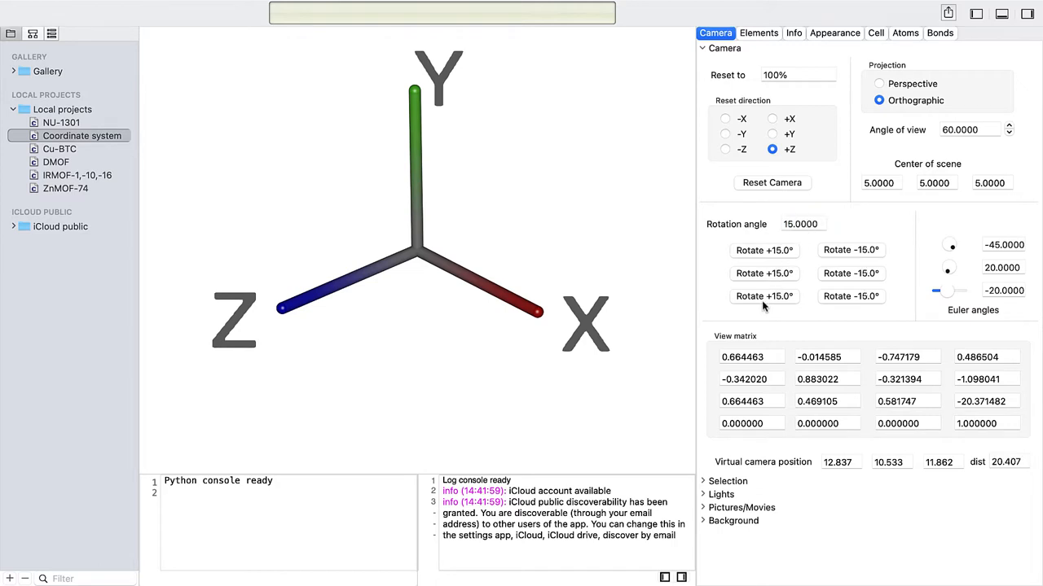
click(850, 296)
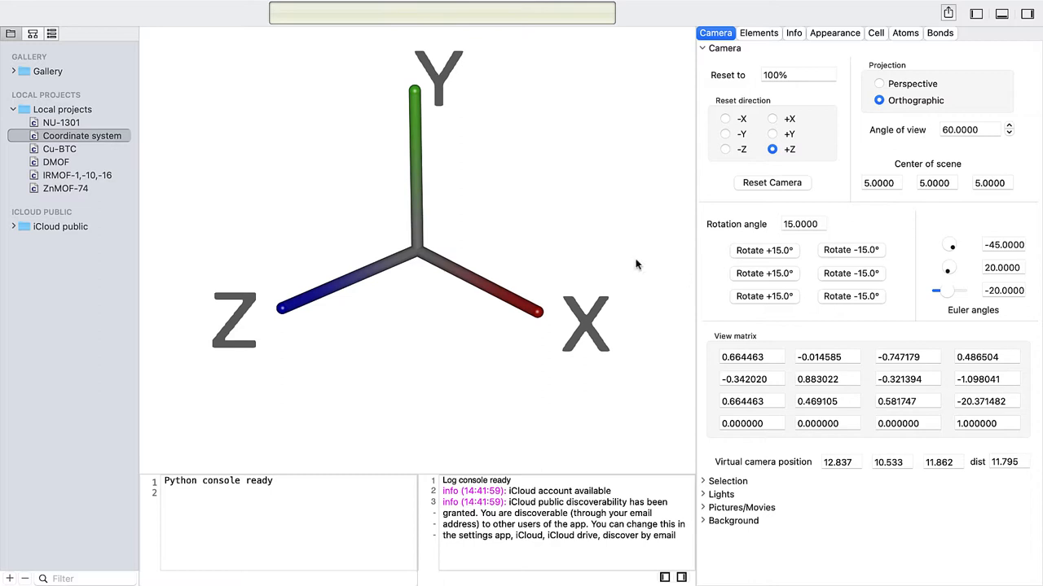
Step: Open Cu-BTC and tumble it freely into a tilted, oblique orientation
click(58, 148)
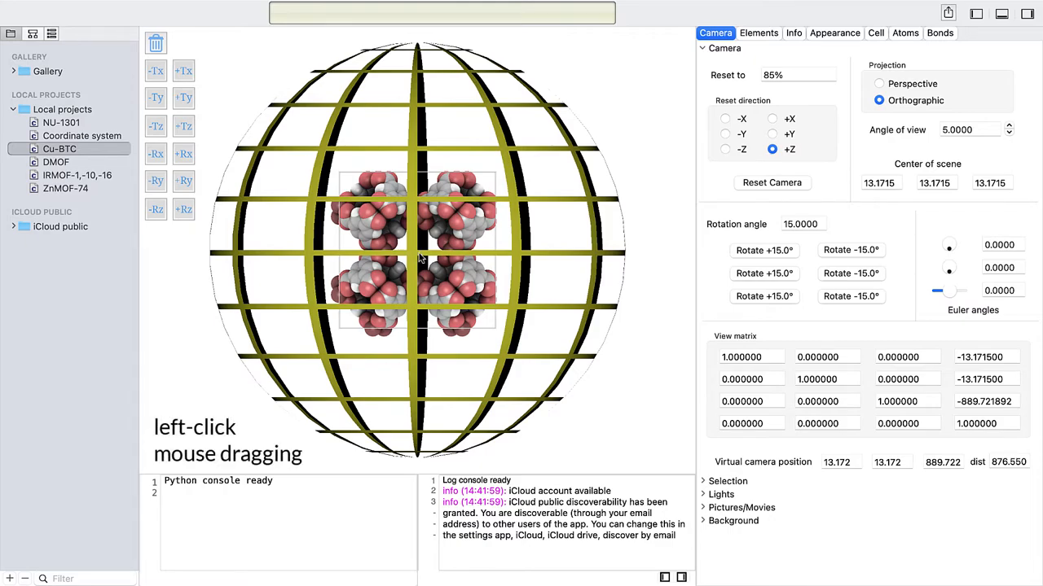
drag(421, 253, 443, 261)
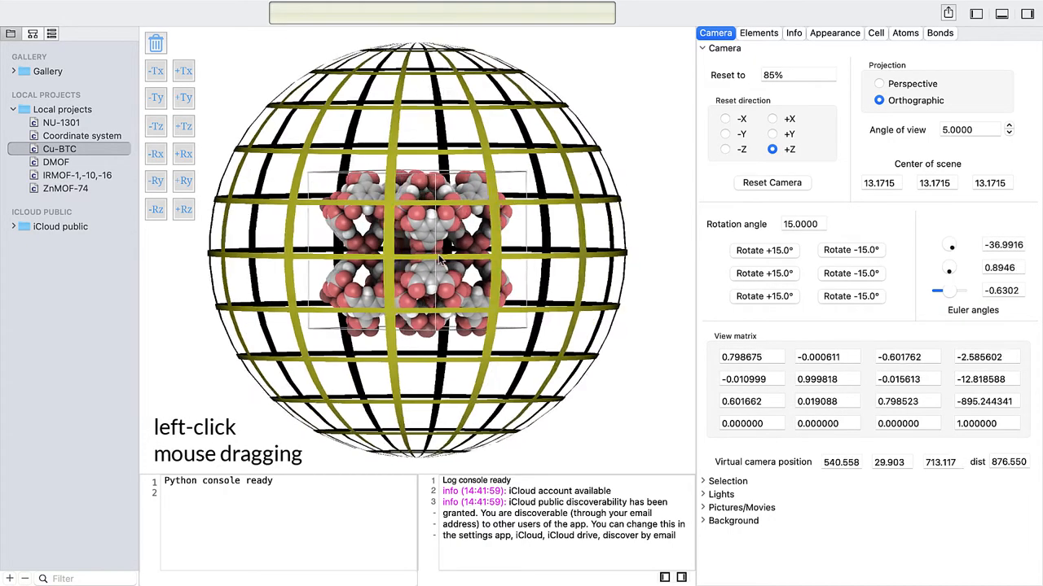
drag(440, 261, 375, 260)
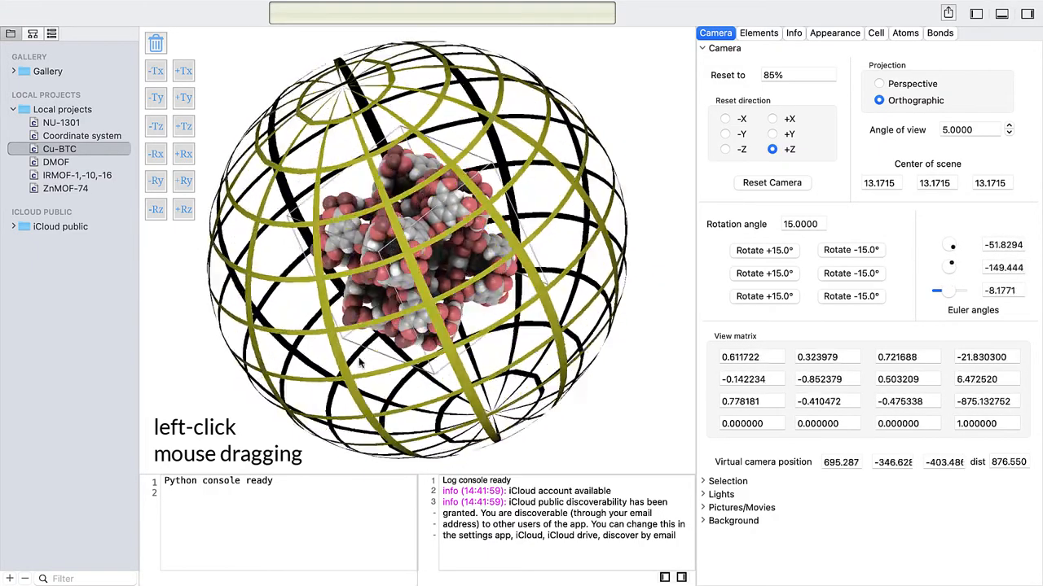
drag(358, 365, 404, 392)
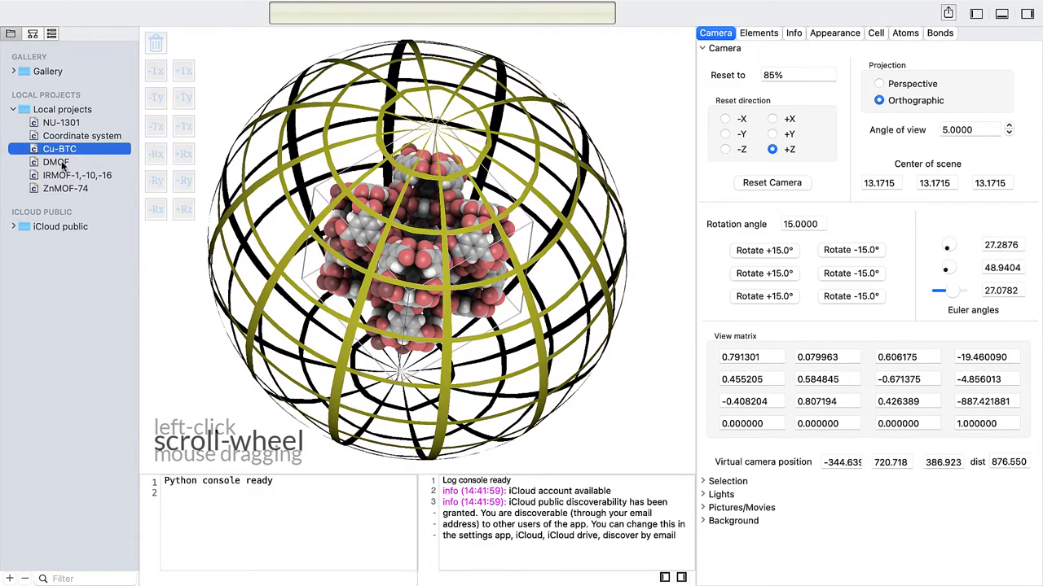
Step: Open DMOF, zoom it, then reset the camera distance and direction from the viewport menu
click(56, 162)
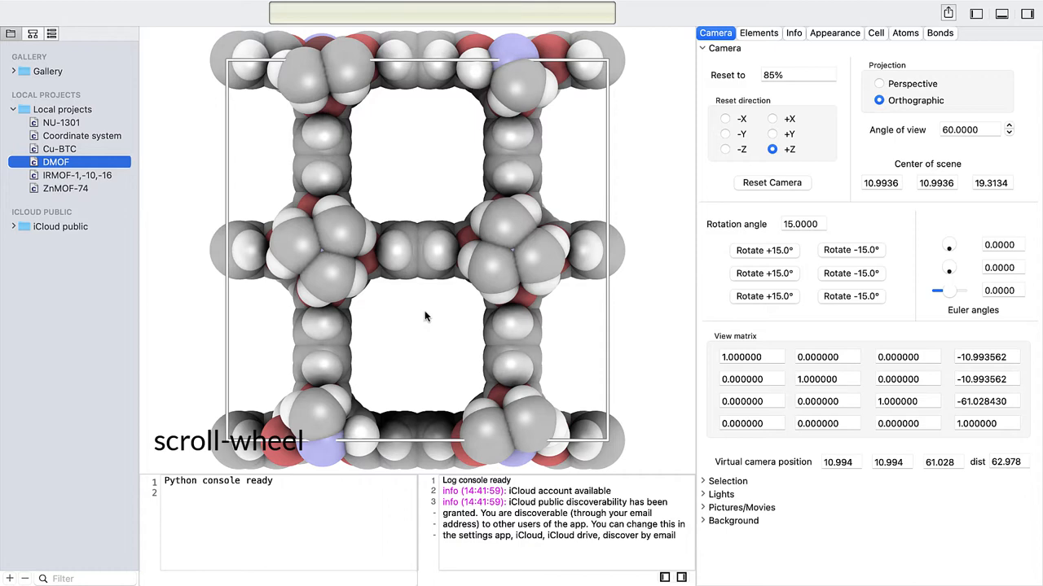
scroll(down, 3)
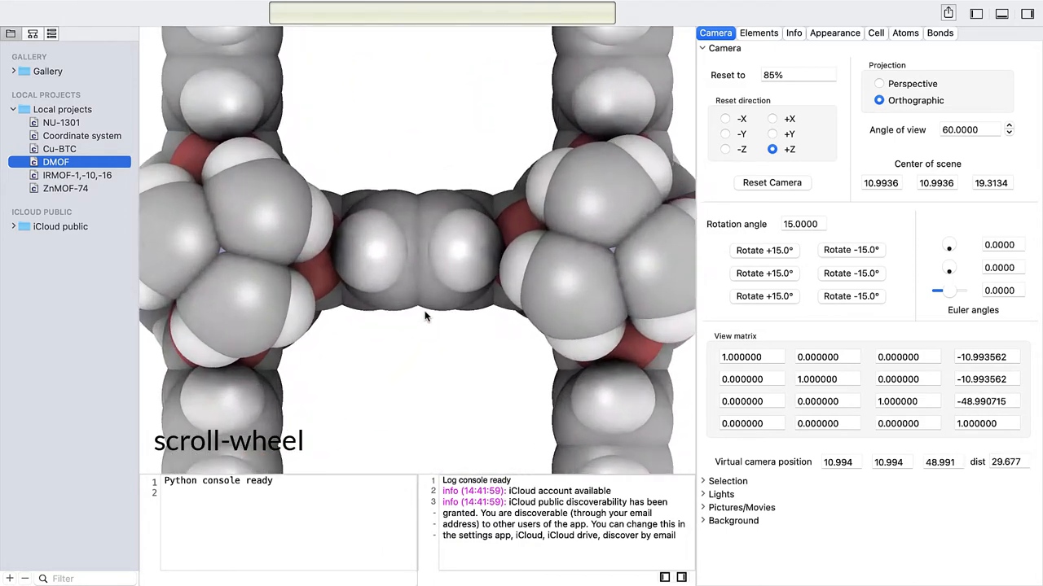
scroll(down, 3)
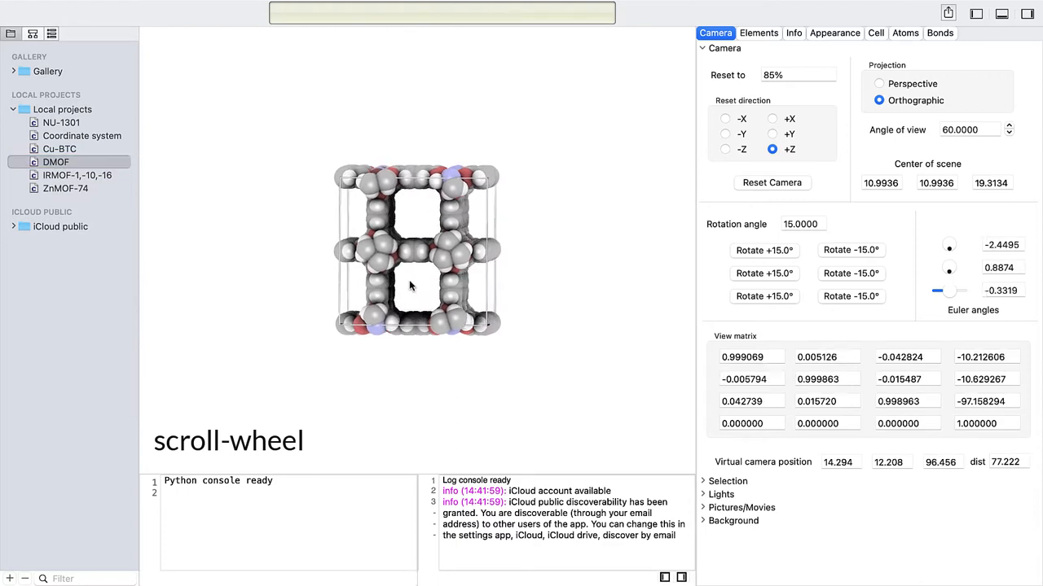
right_click(433, 118)
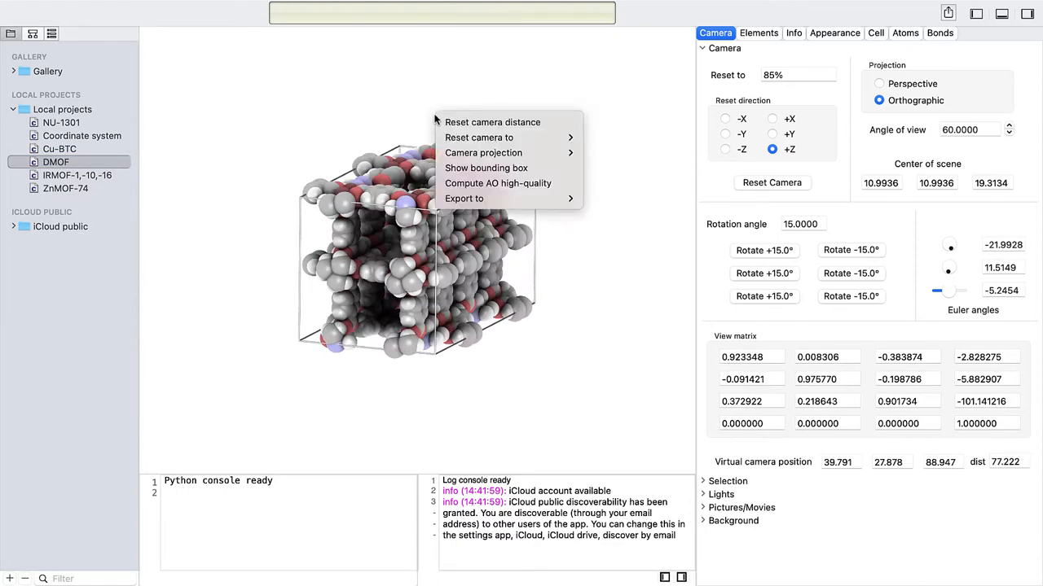
mouse_move(492, 122)
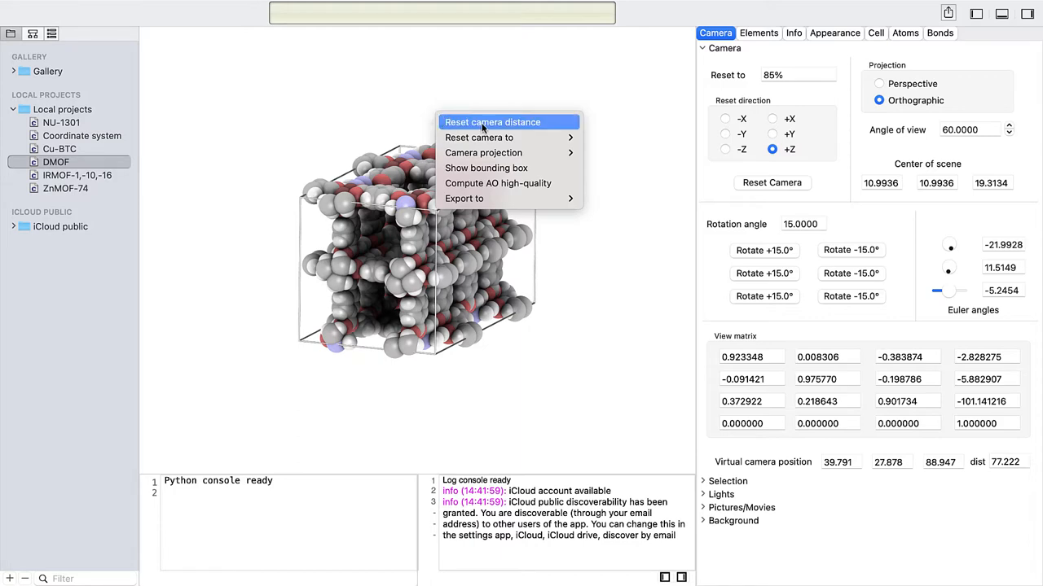
click(492, 120)
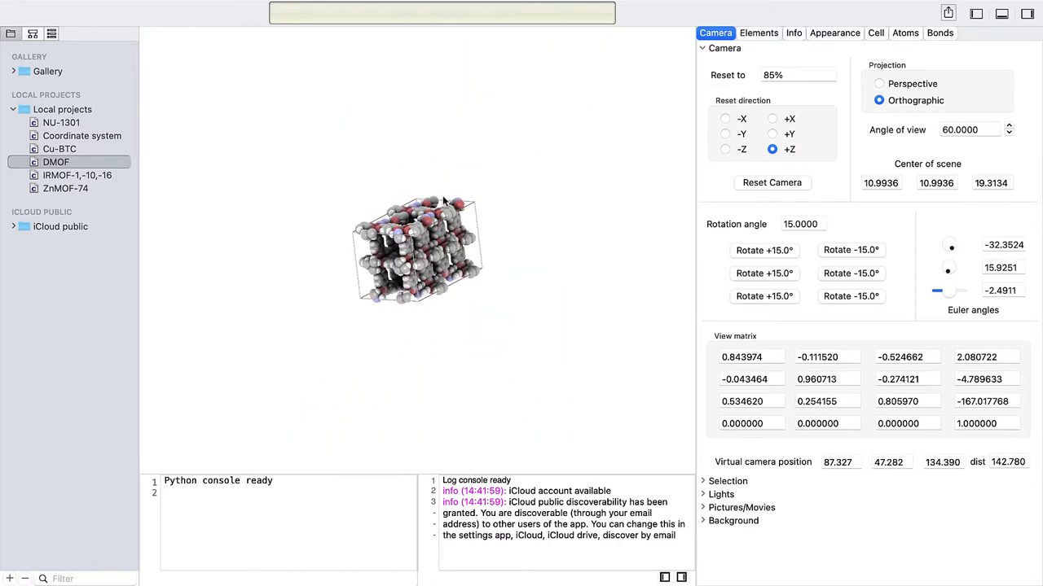
click(772, 134)
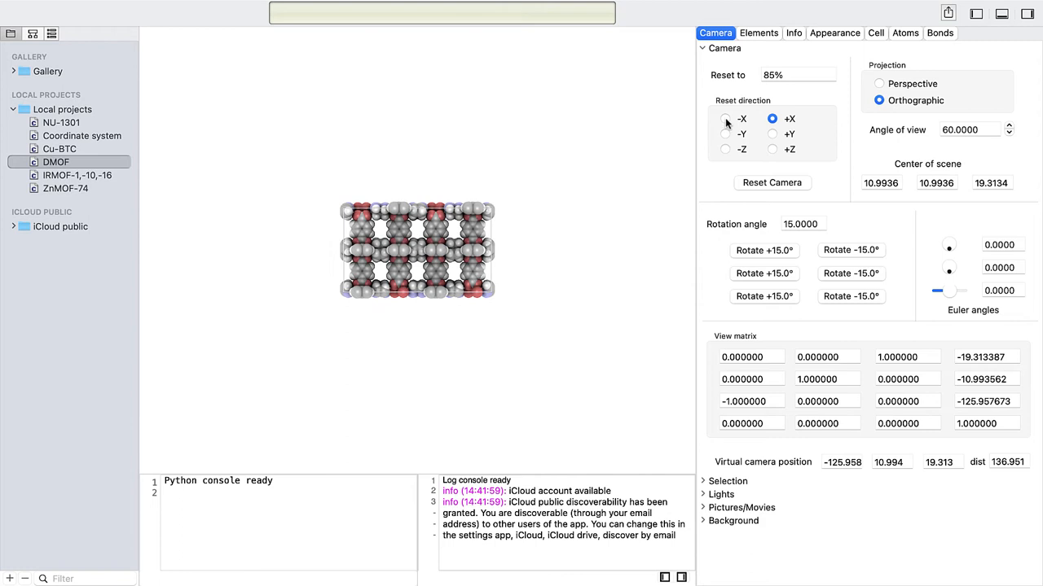
Step: View DMOF along the x, y and z axes in turn using the reset-direction buttons
click(723, 133)
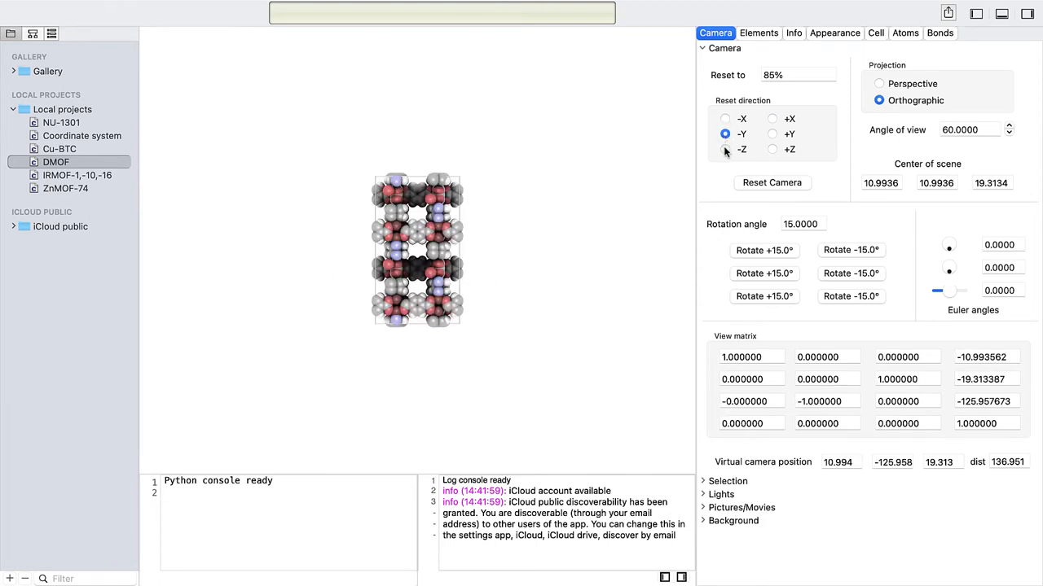
click(772, 150)
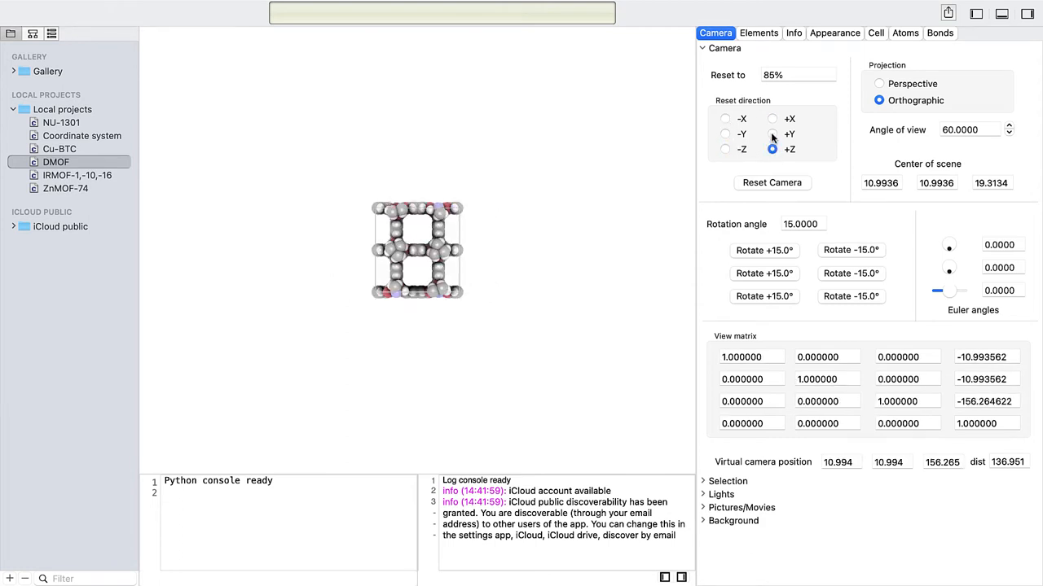
click(772, 117)
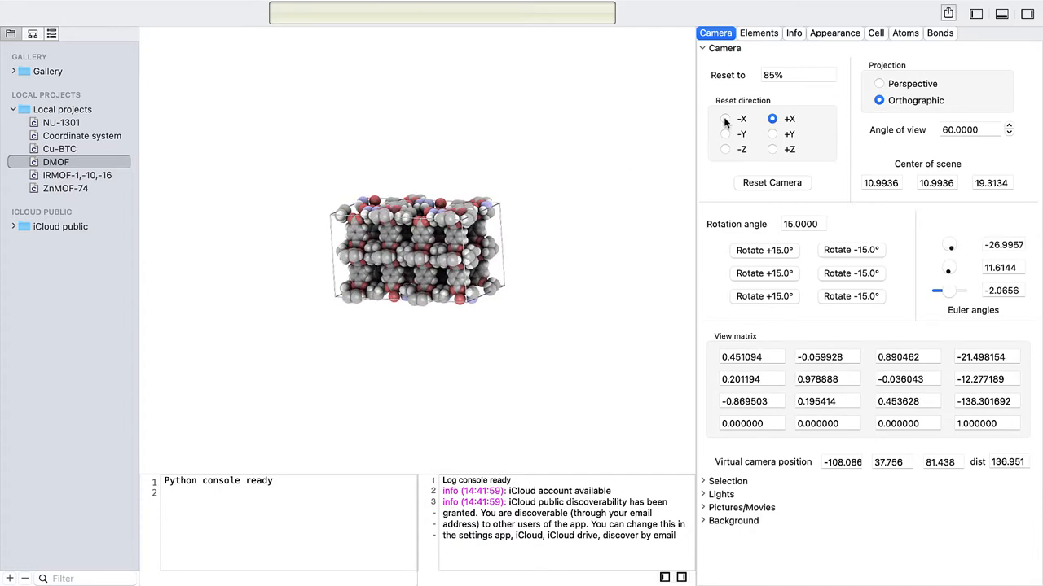
click(725, 117)
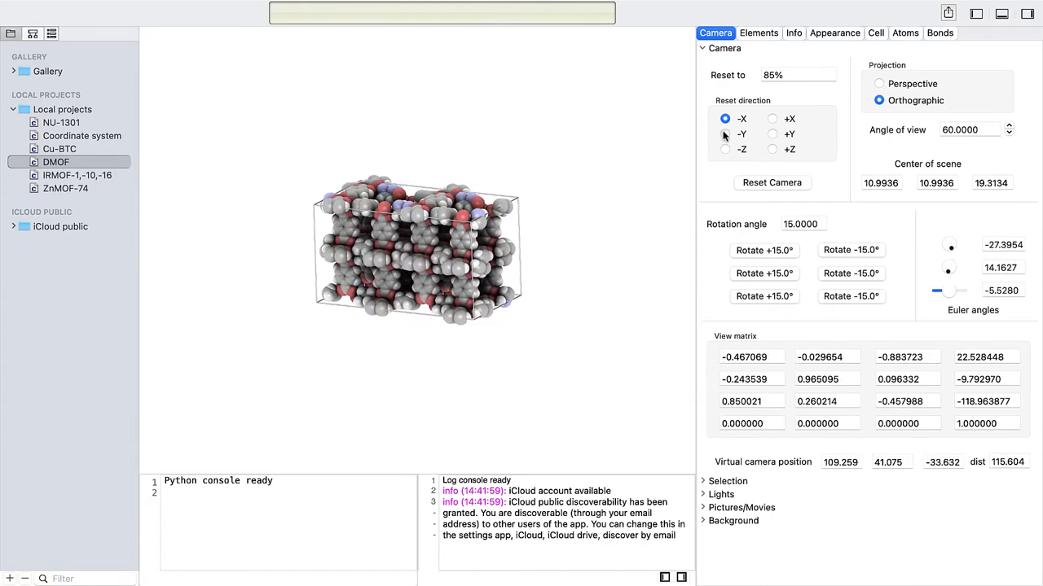
click(725, 134)
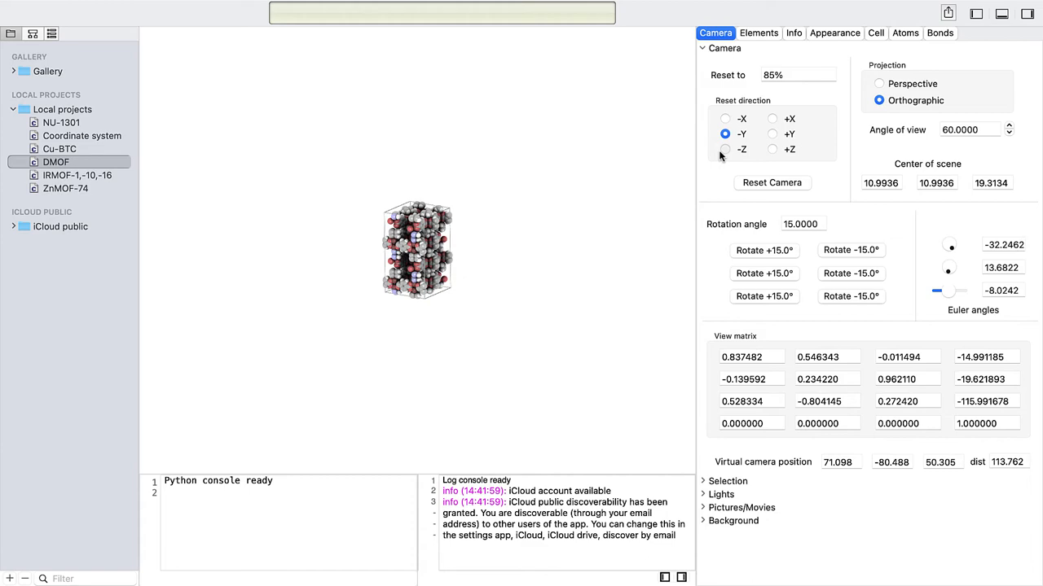
click(725, 150)
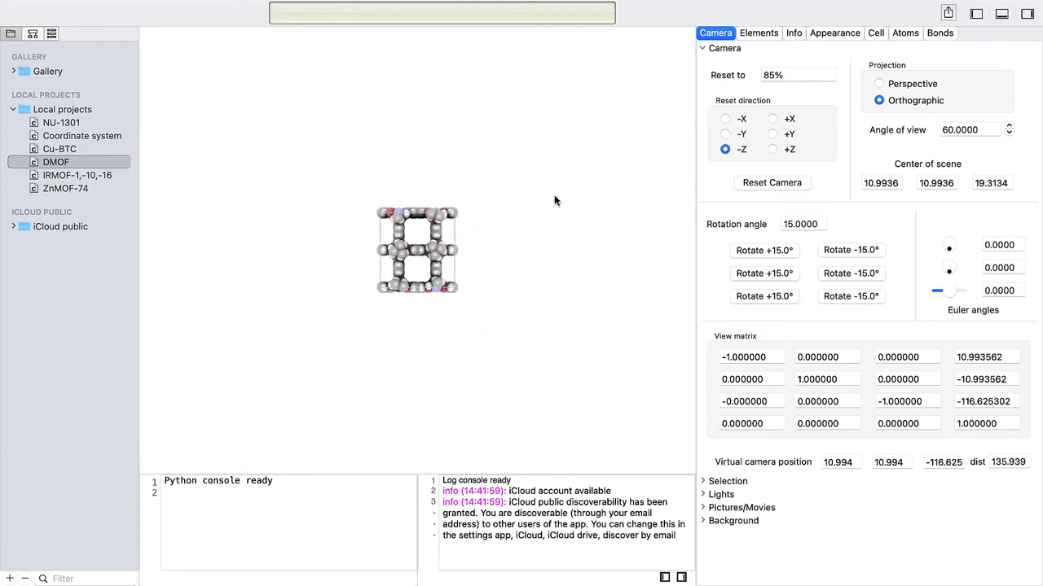
Step: Reset the camera to look along +Y, then along +X for a close face-on view
click(772, 149)
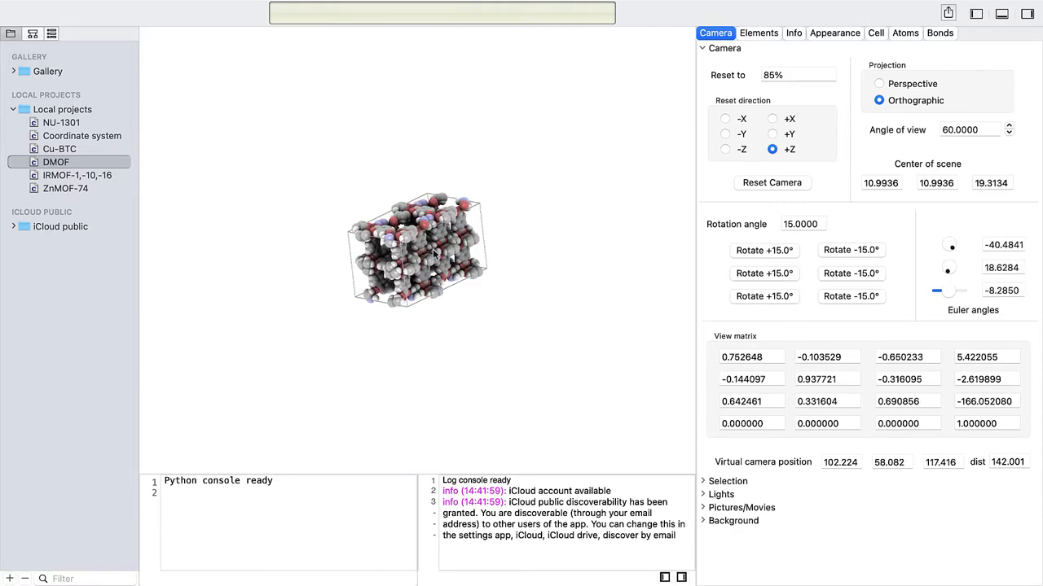
click(772, 133)
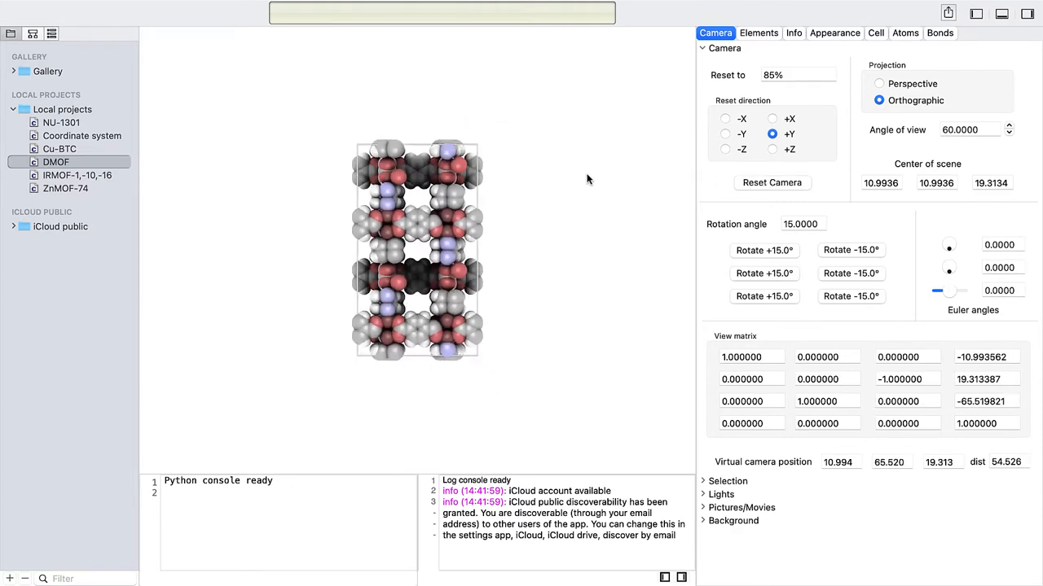
click(772, 117)
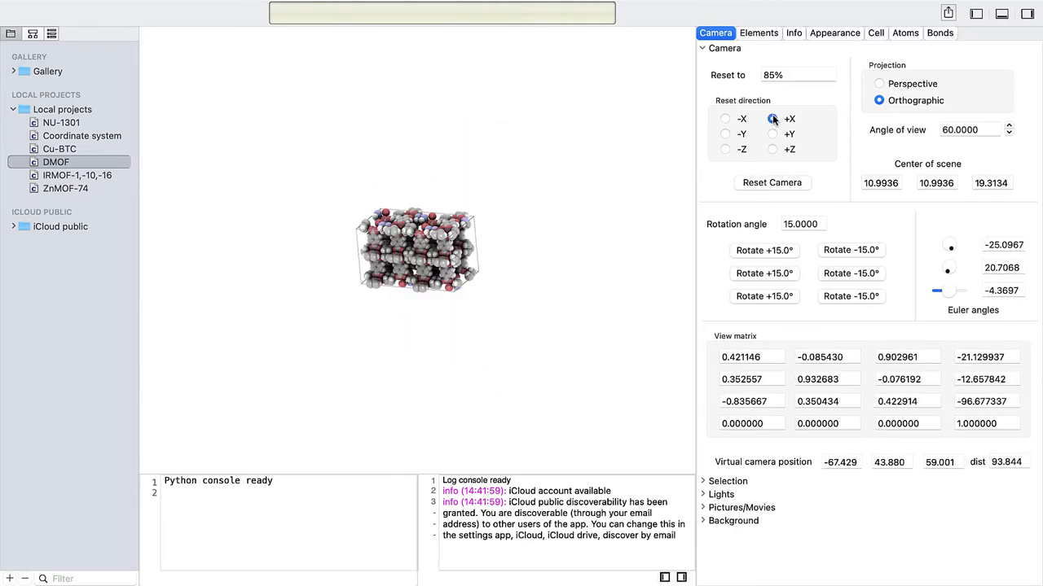
click(772, 117)
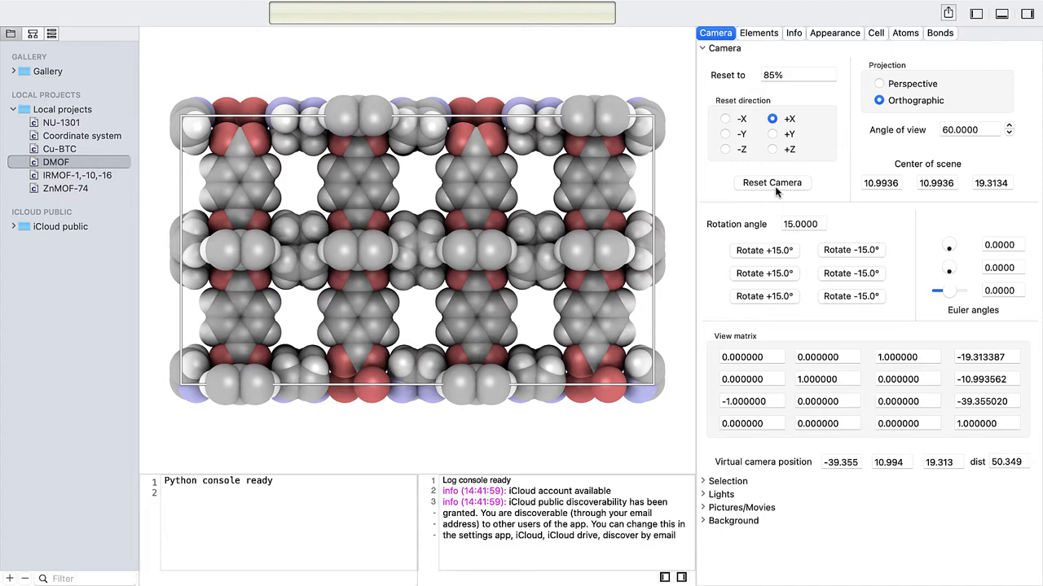
Step: Switch DMOF to perspective projection and reset the camera to look down +Z
right_click(399, 90)
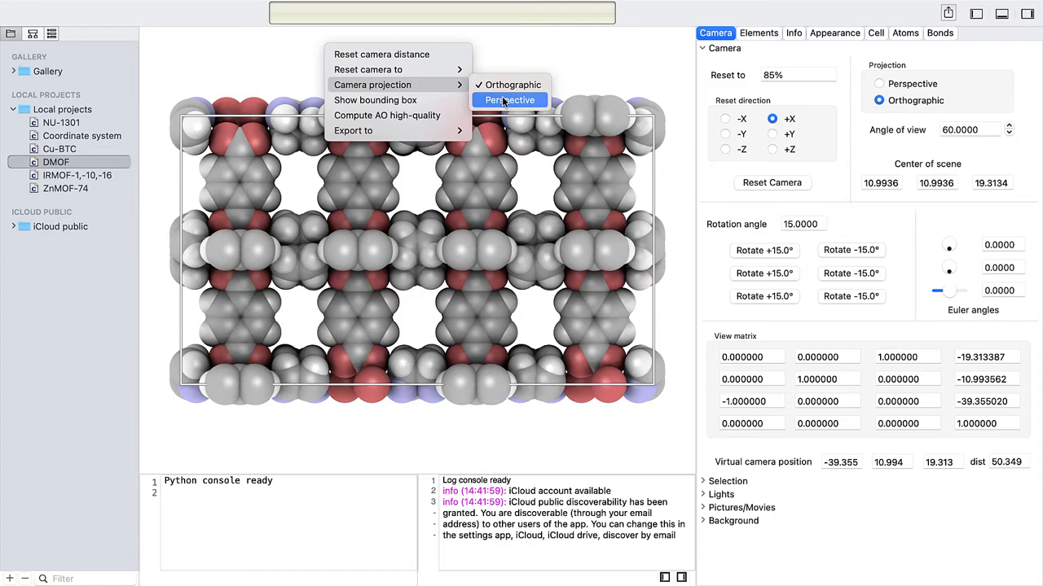
click(509, 99)
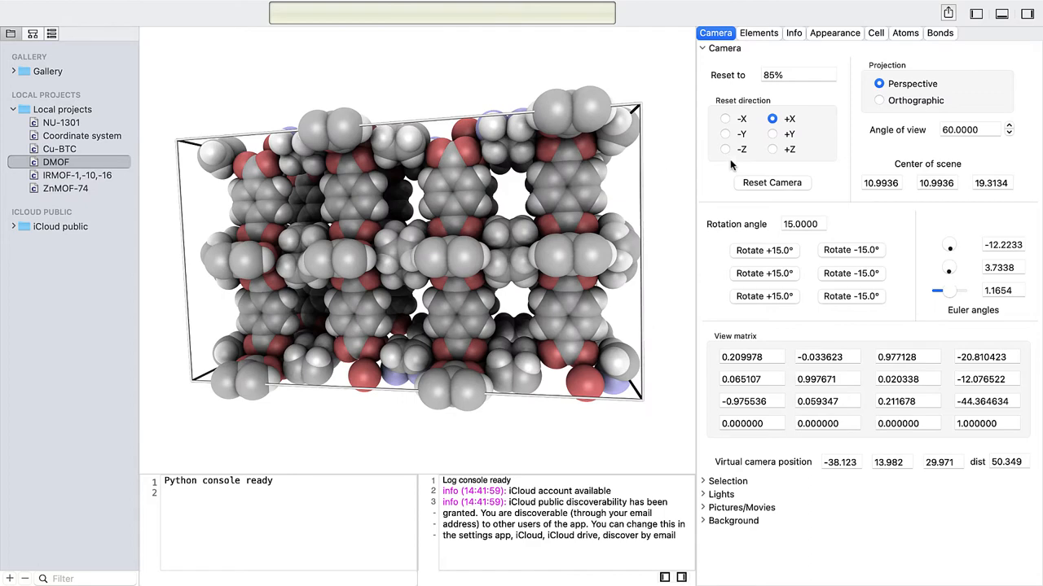
click(773, 150)
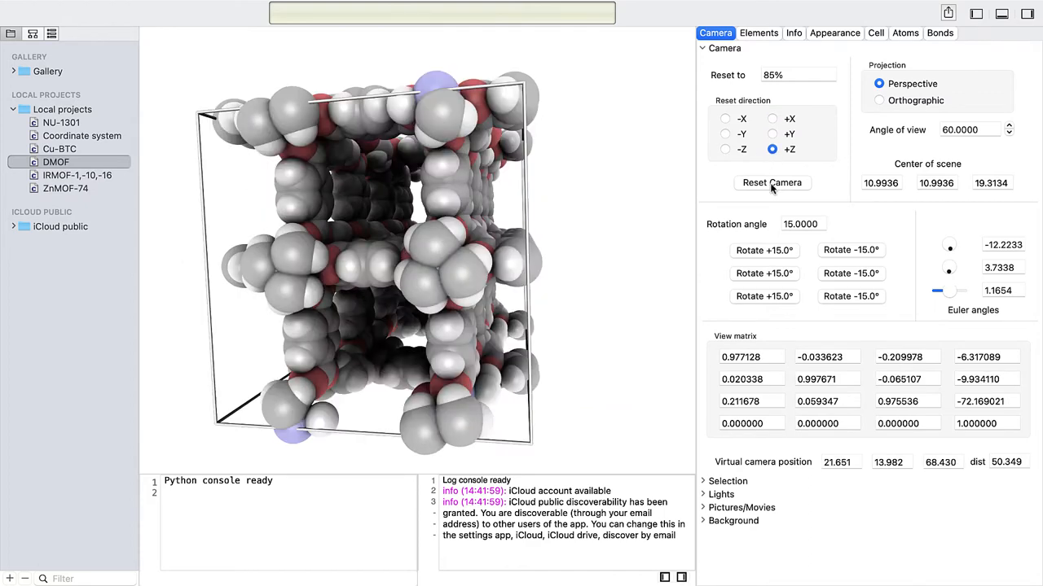
click(772, 183)
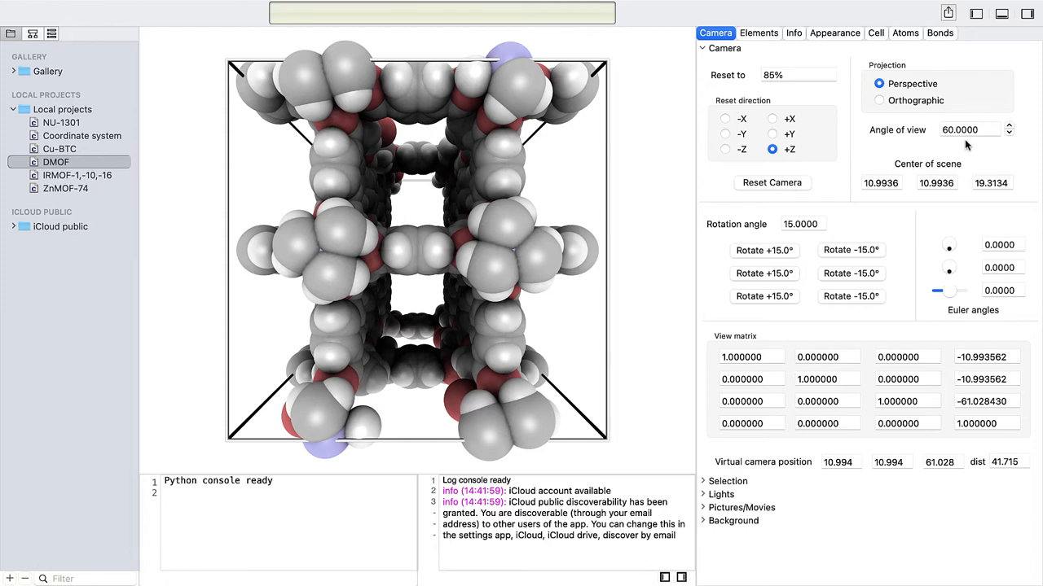
Step: Narrow the angle of view to 2°, restore 60°, return to orthographic and zoom out
click(1009, 134)
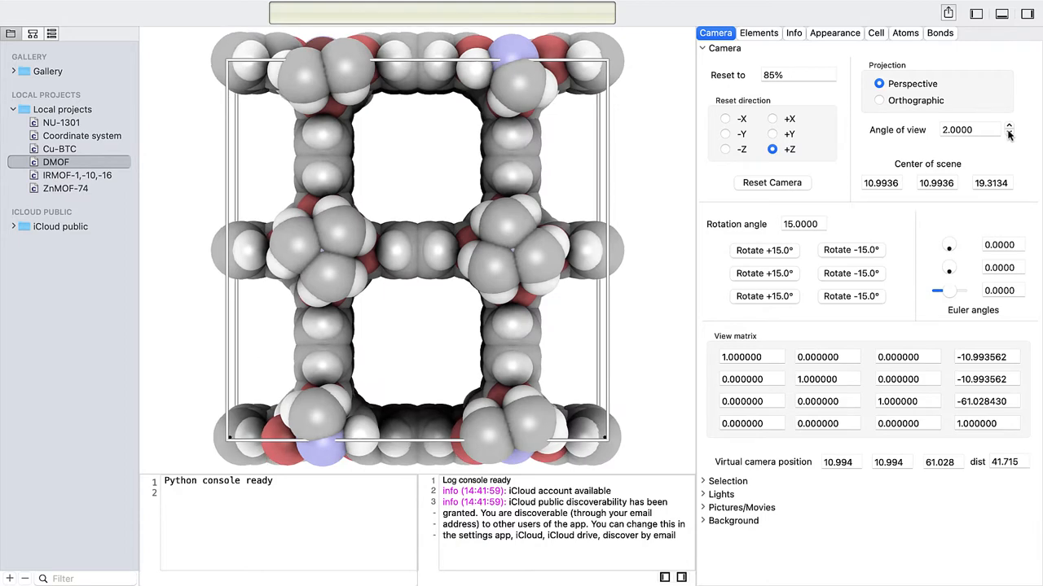
click(1008, 126)
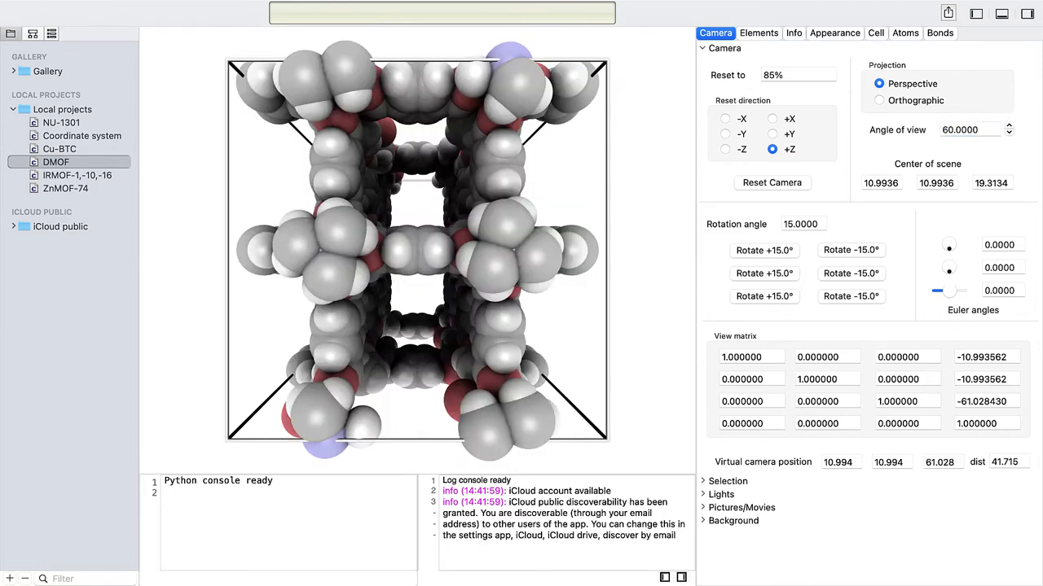
click(880, 101)
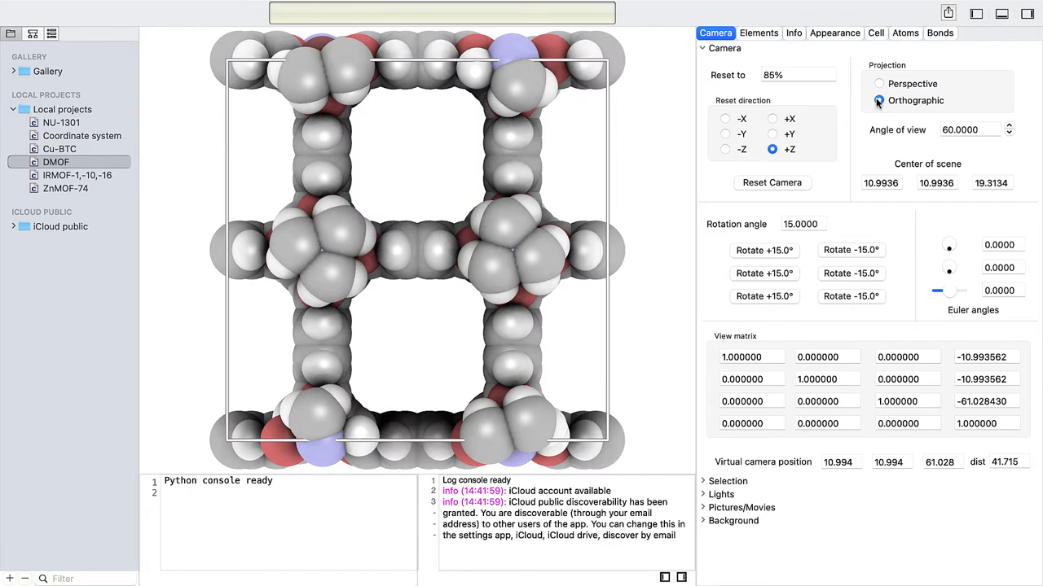
scroll(down, 3)
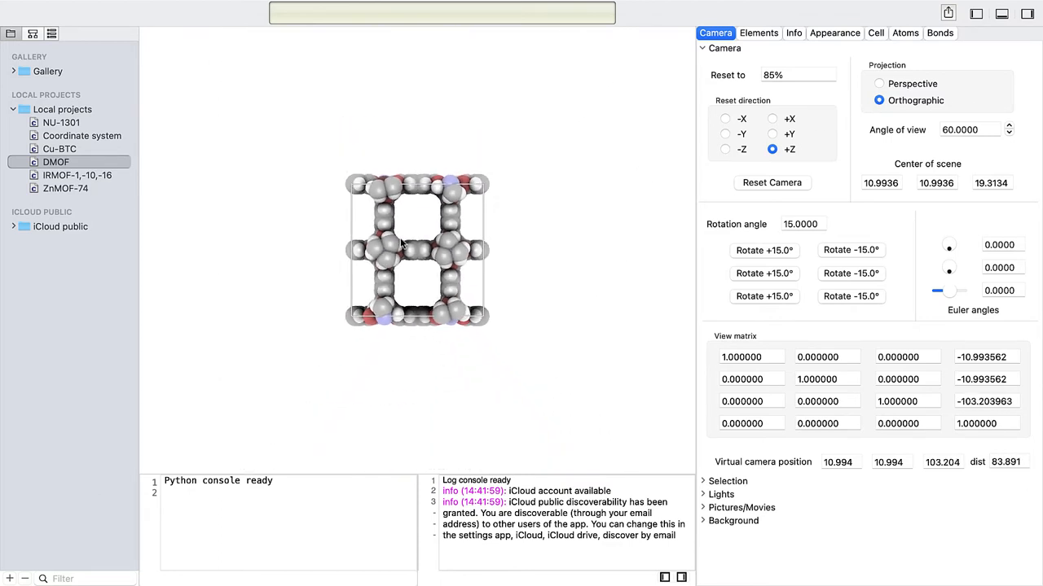
Step: Truck DMOF sideways across the viewport and pan it back toward the centre
drag(417, 250, 349, 251)
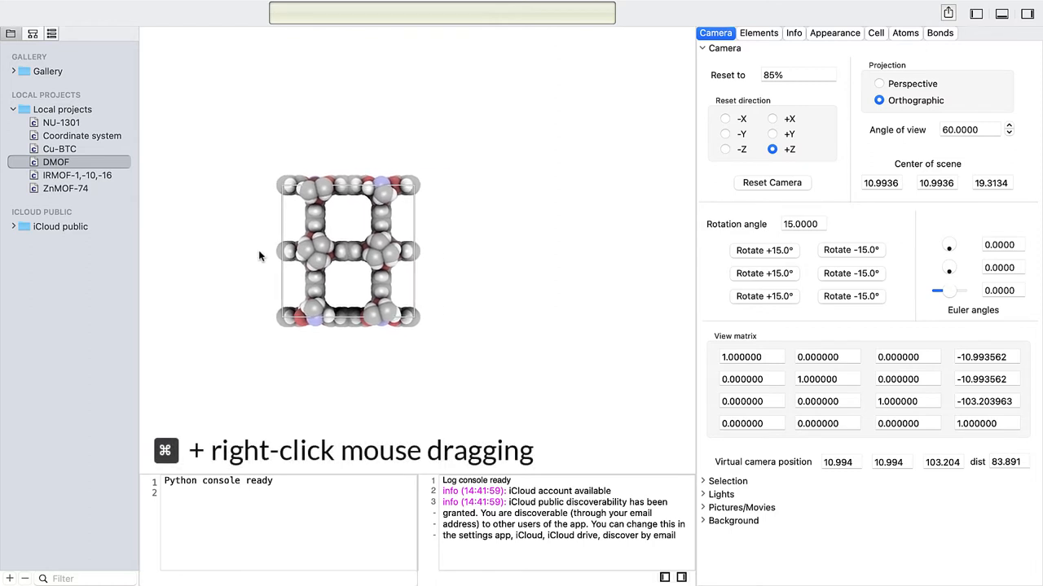
drag(260, 254, 606, 269)
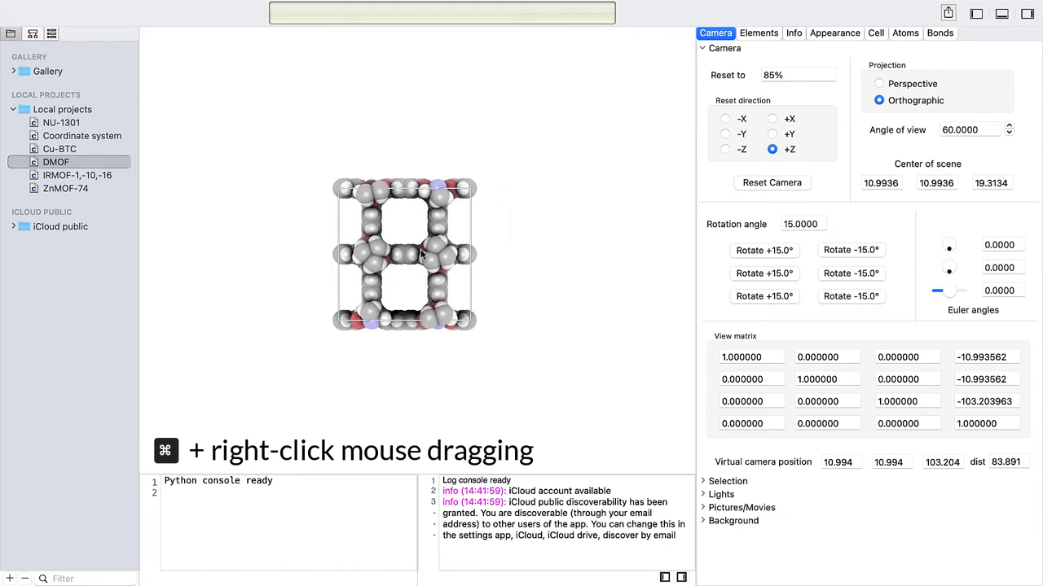
mouse_move(407, 274)
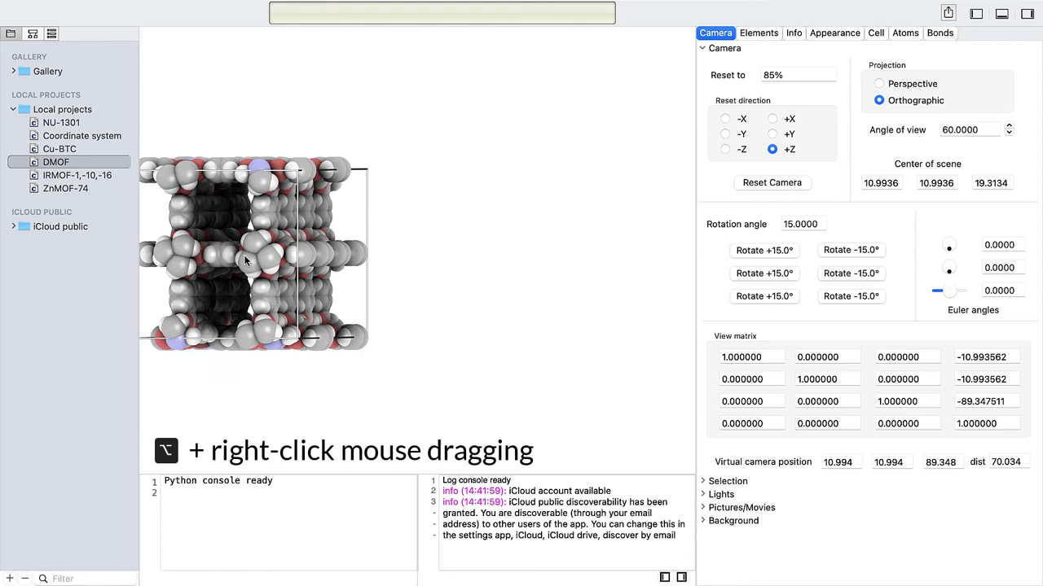
Step: Re-centre DMOF in the viewport and dolly the camera in so the pores fill the view
drag(245, 261, 326, 269)
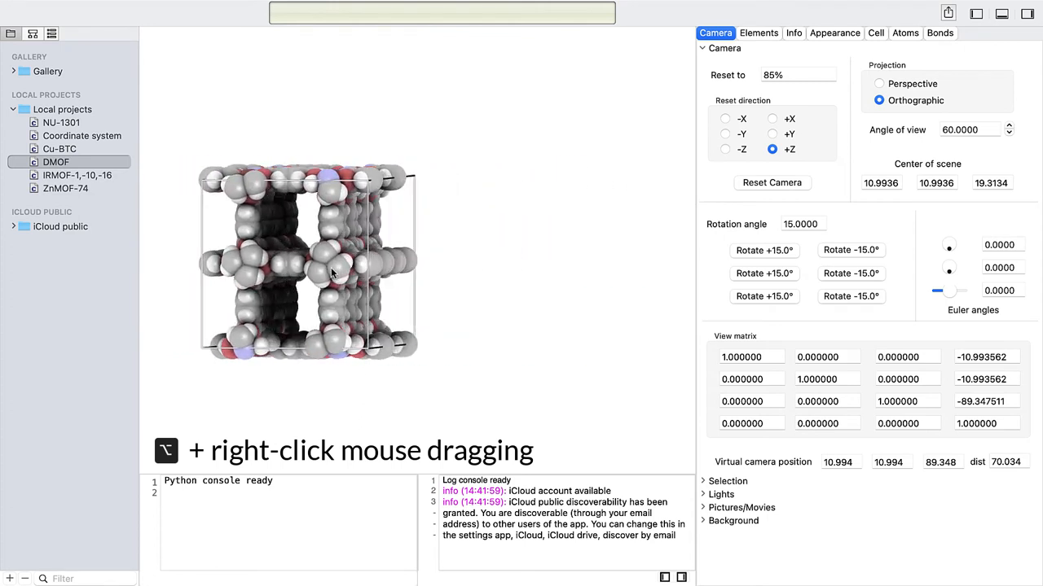
drag(326, 274, 537, 260)
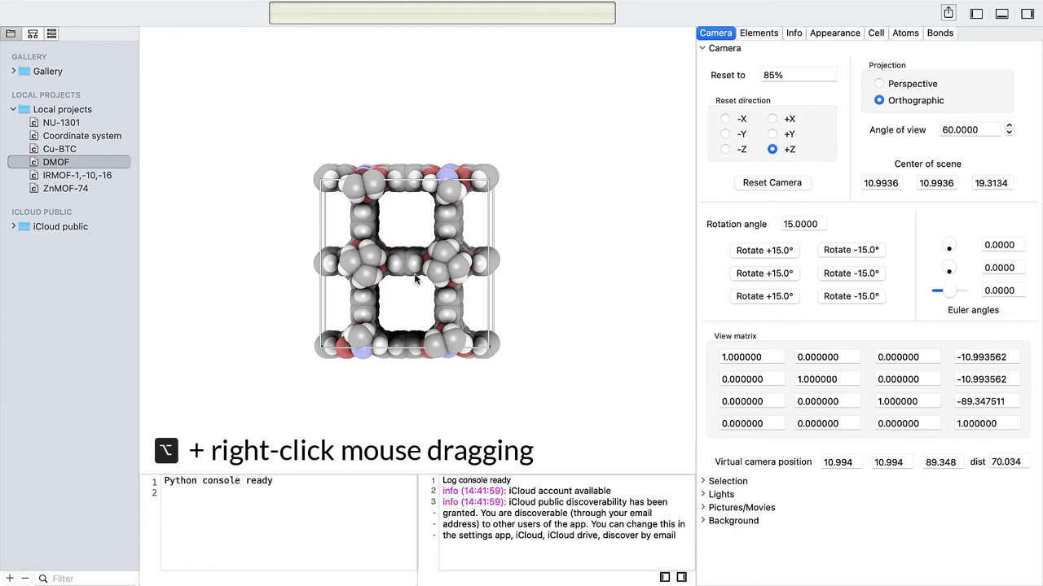
drag(407, 261, 416, 192)
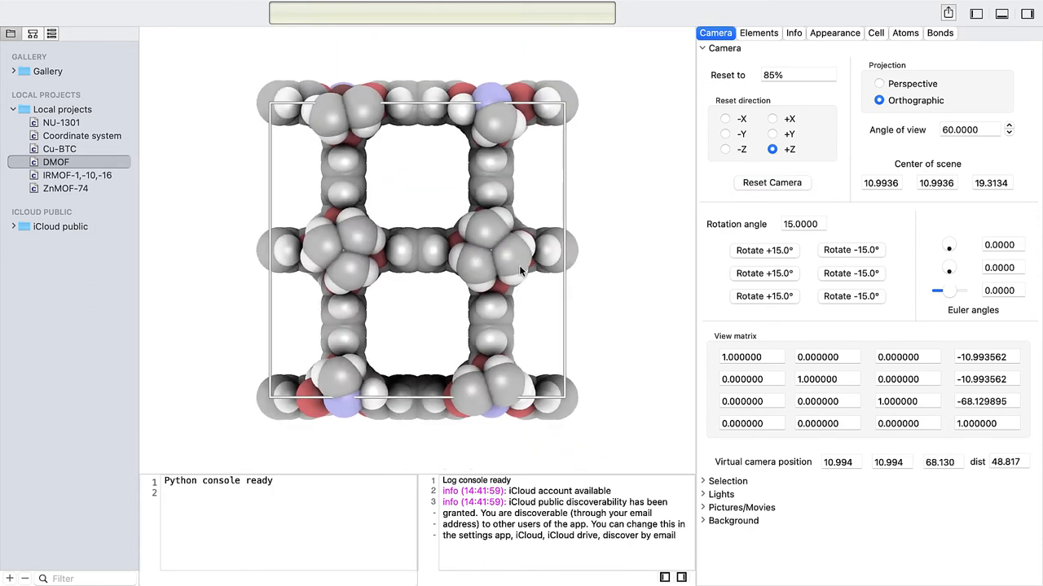
Step: Open IRMOF-1,-10,-16, rotate the frameworks face-on, then open ZnMOF-74
click(76, 176)
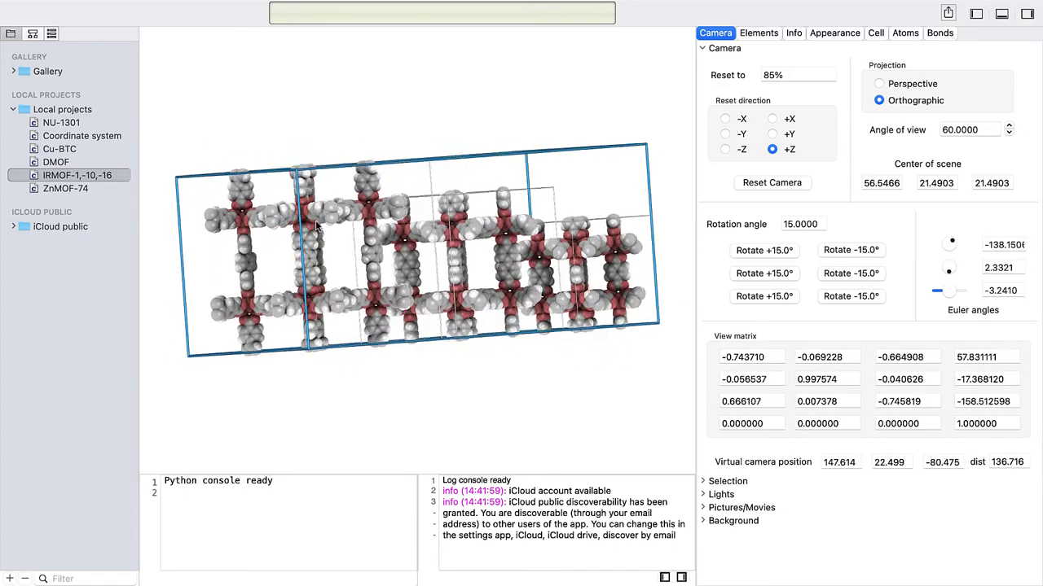
drag(326, 228, 440, 277)
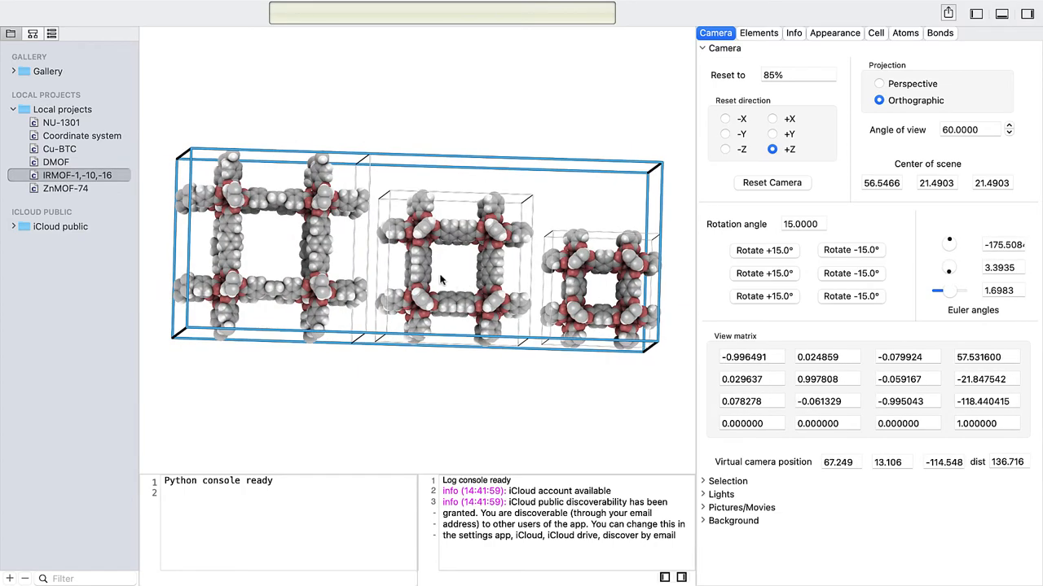
click(65, 189)
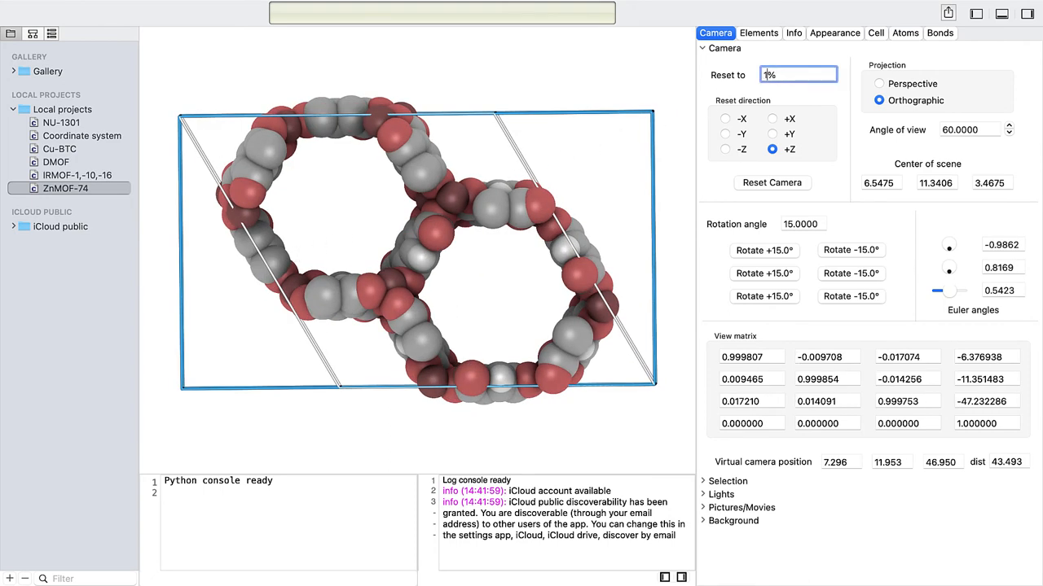
Step: Set the reset distance to 100% and reset the camera along +Z
text(100%)
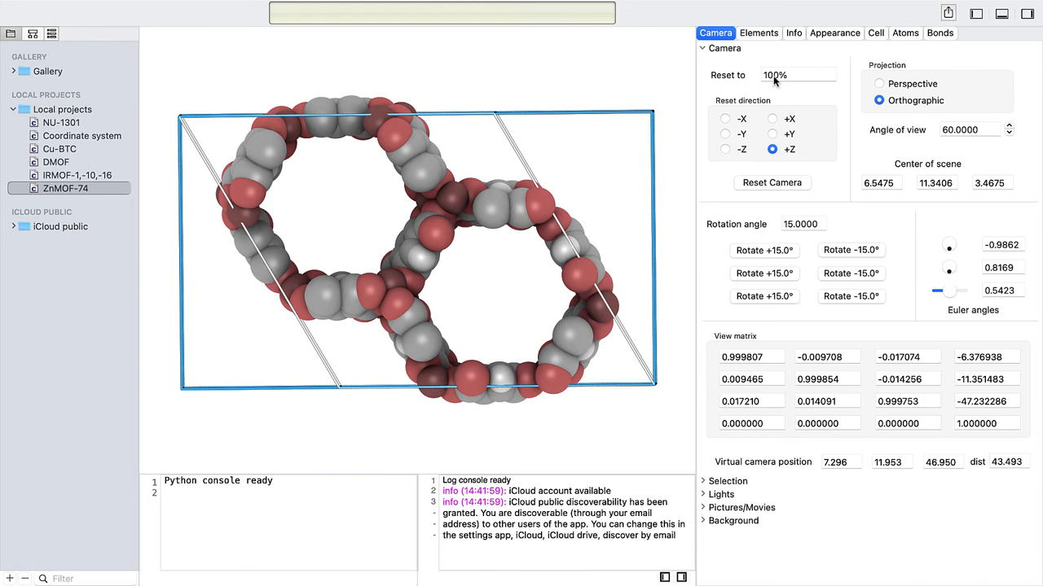
click(773, 182)
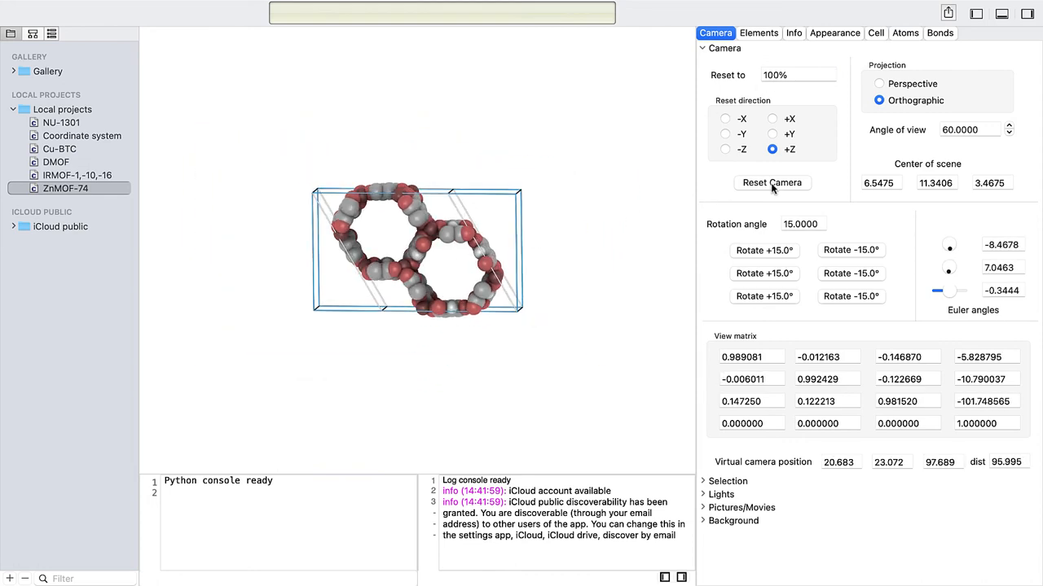
click(773, 182)
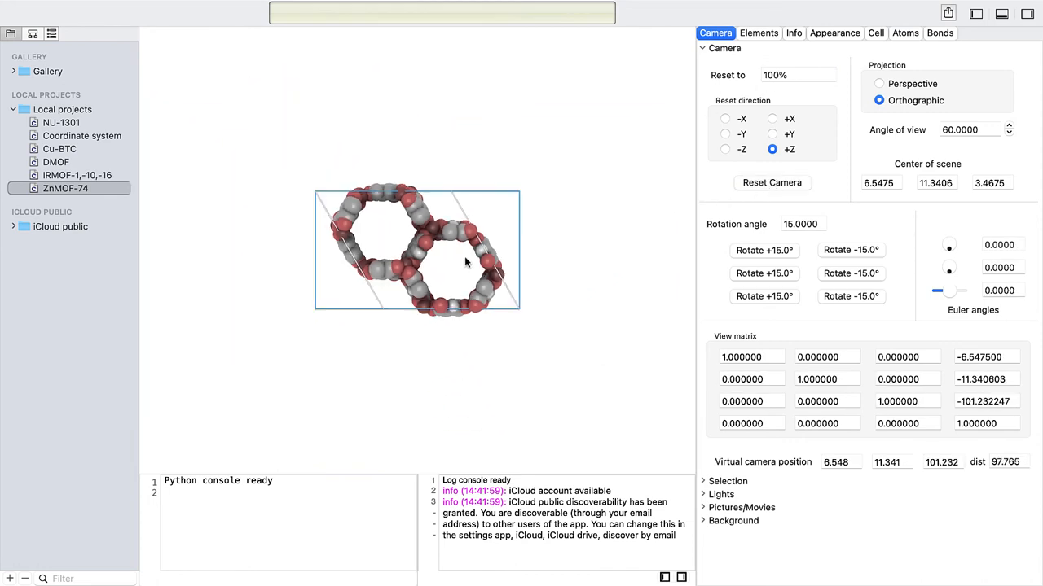
Step: Reset the camera along +Y and +X, then reset again at 85% distance
click(772, 134)
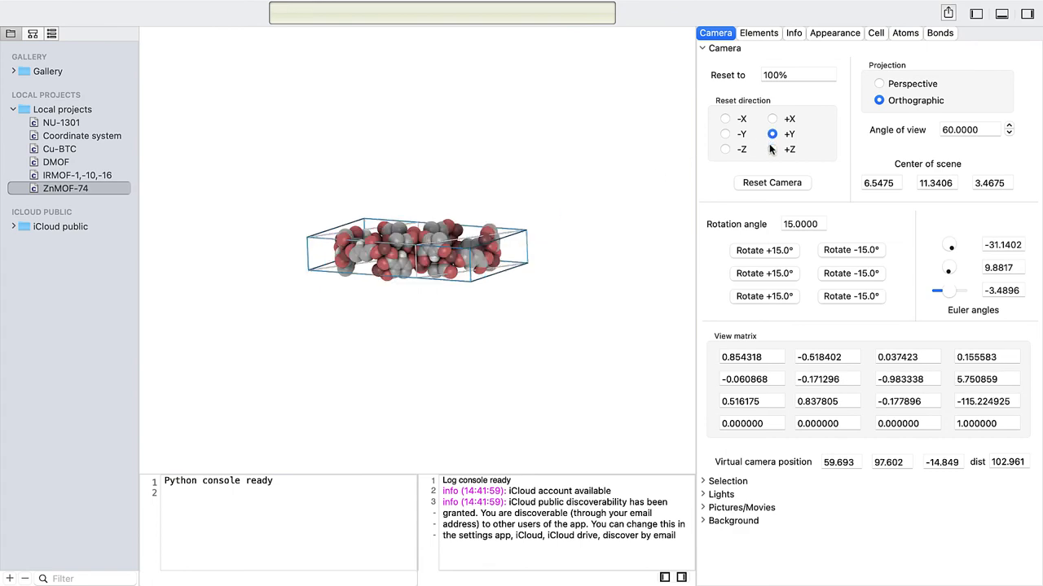
click(772, 134)
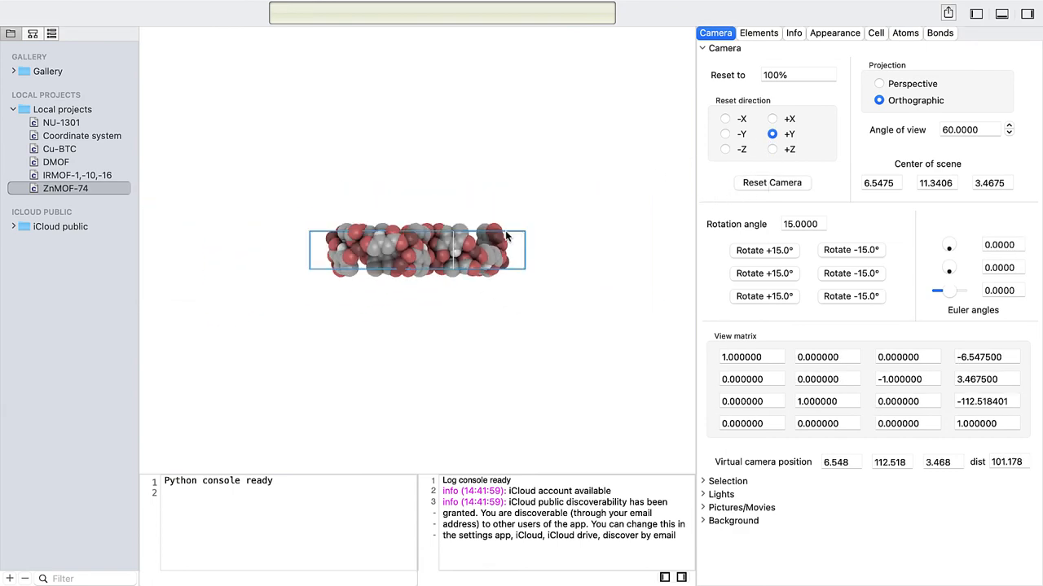
click(772, 117)
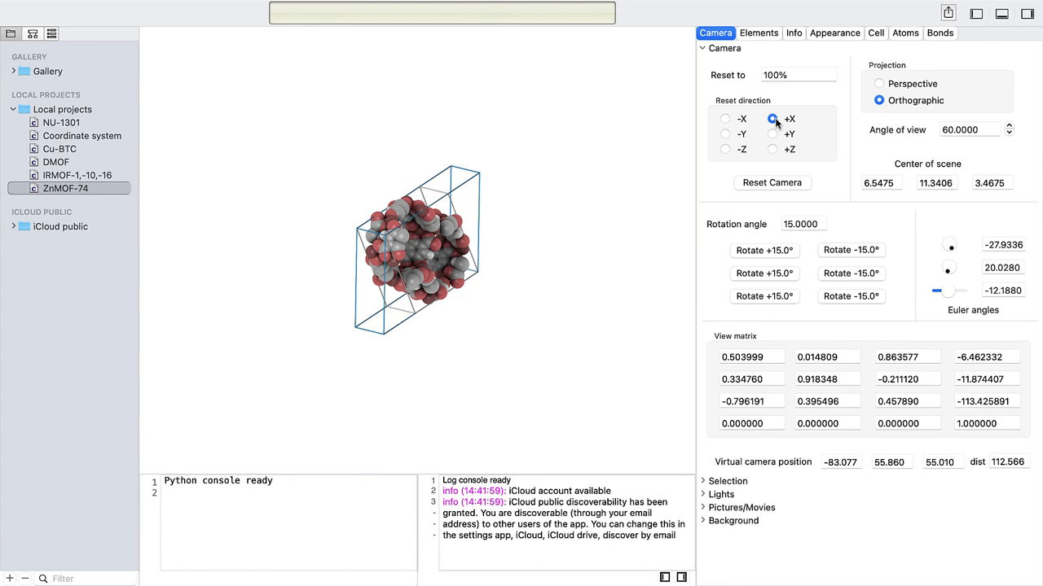
click(772, 117)
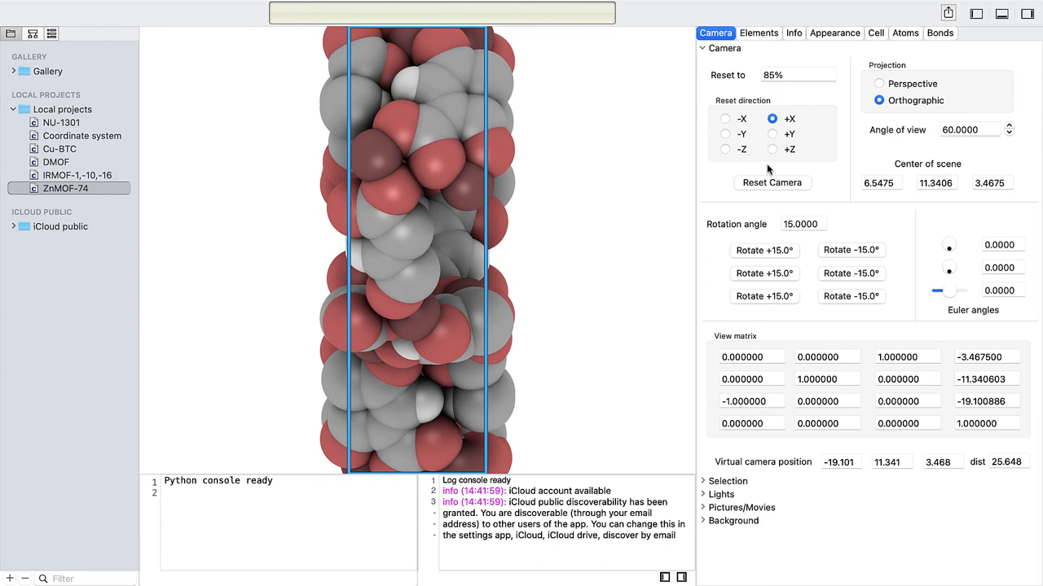
click(772, 182)
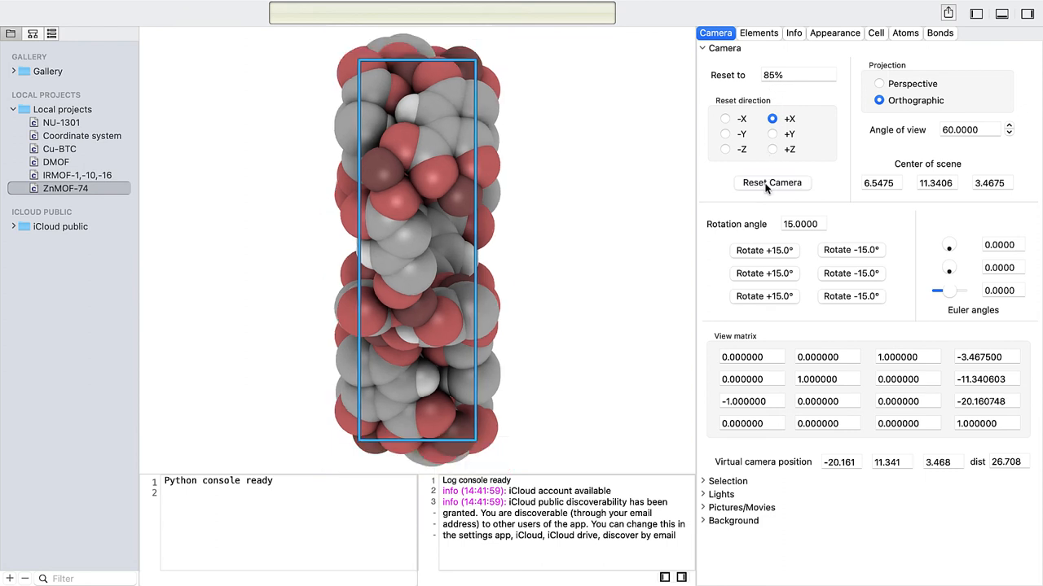